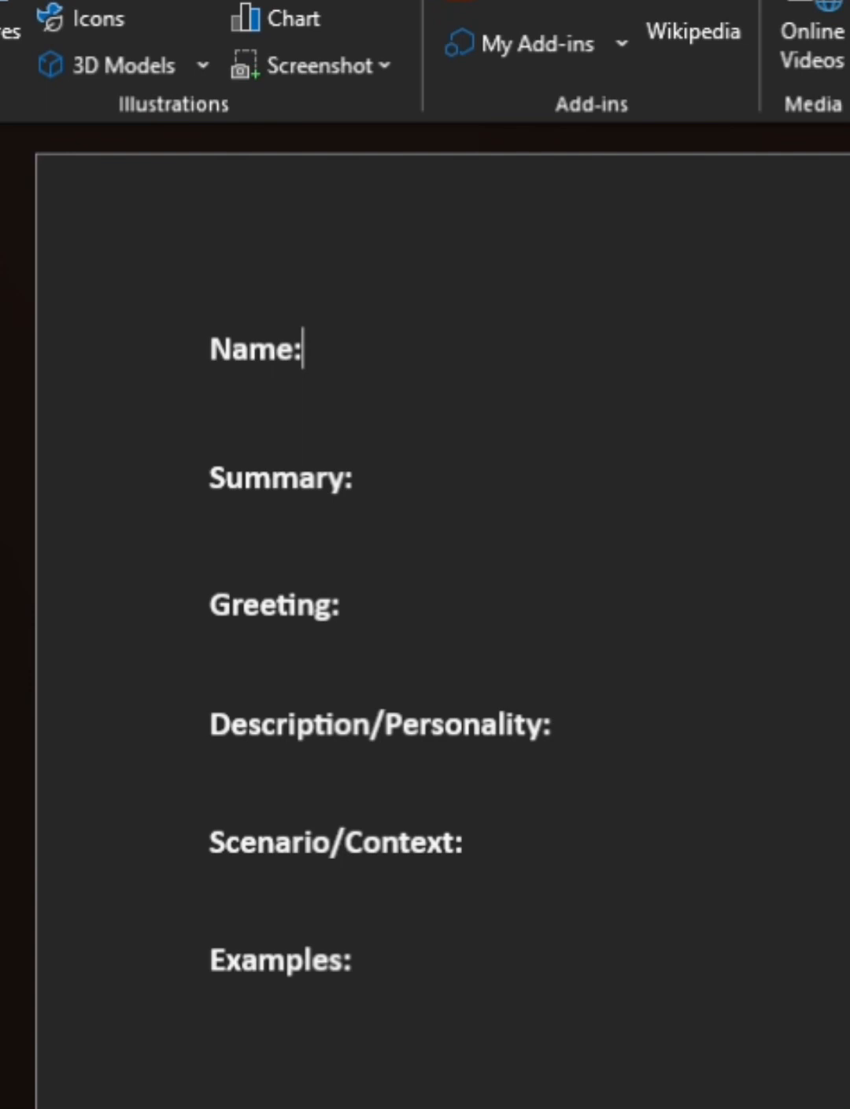
mouse_move(207, 354)
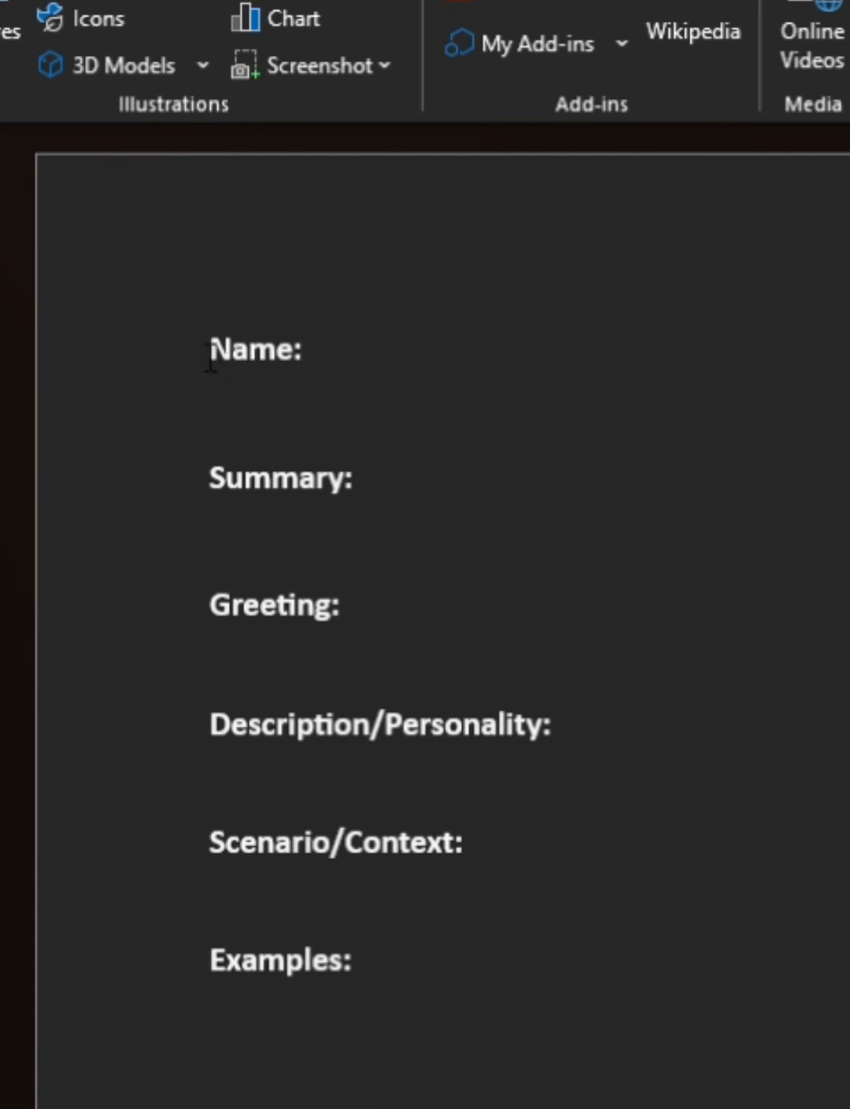
Fill ARIA's editor fields, entering 'ARIA Survival AI' as the name and display name
click(302, 349)
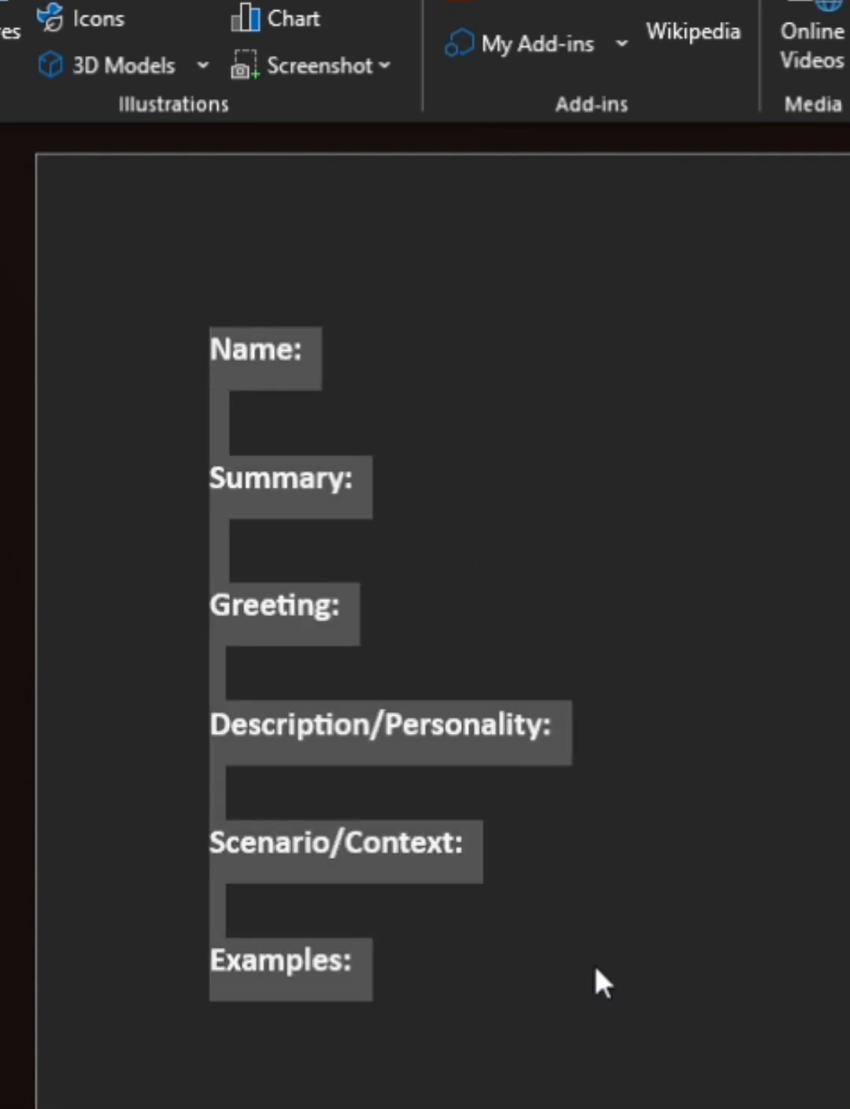
mouse_move(574, 330)
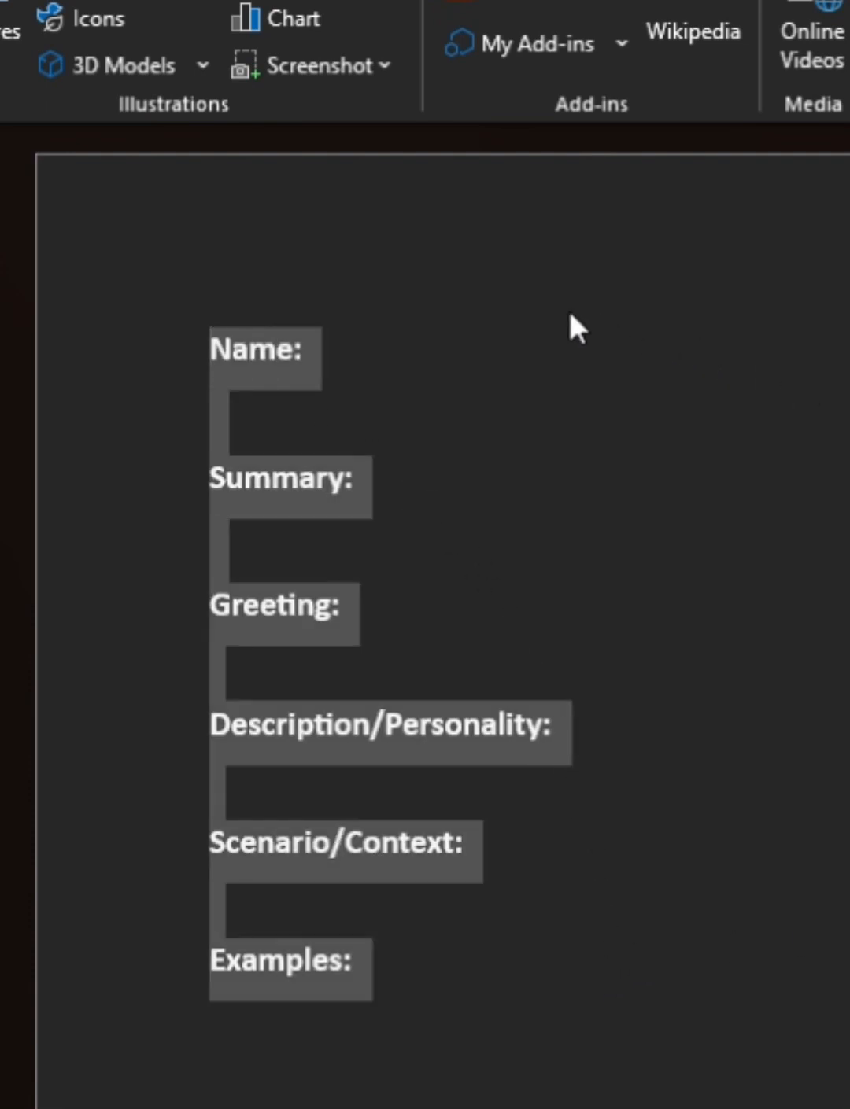
mouse_move(484, 346)
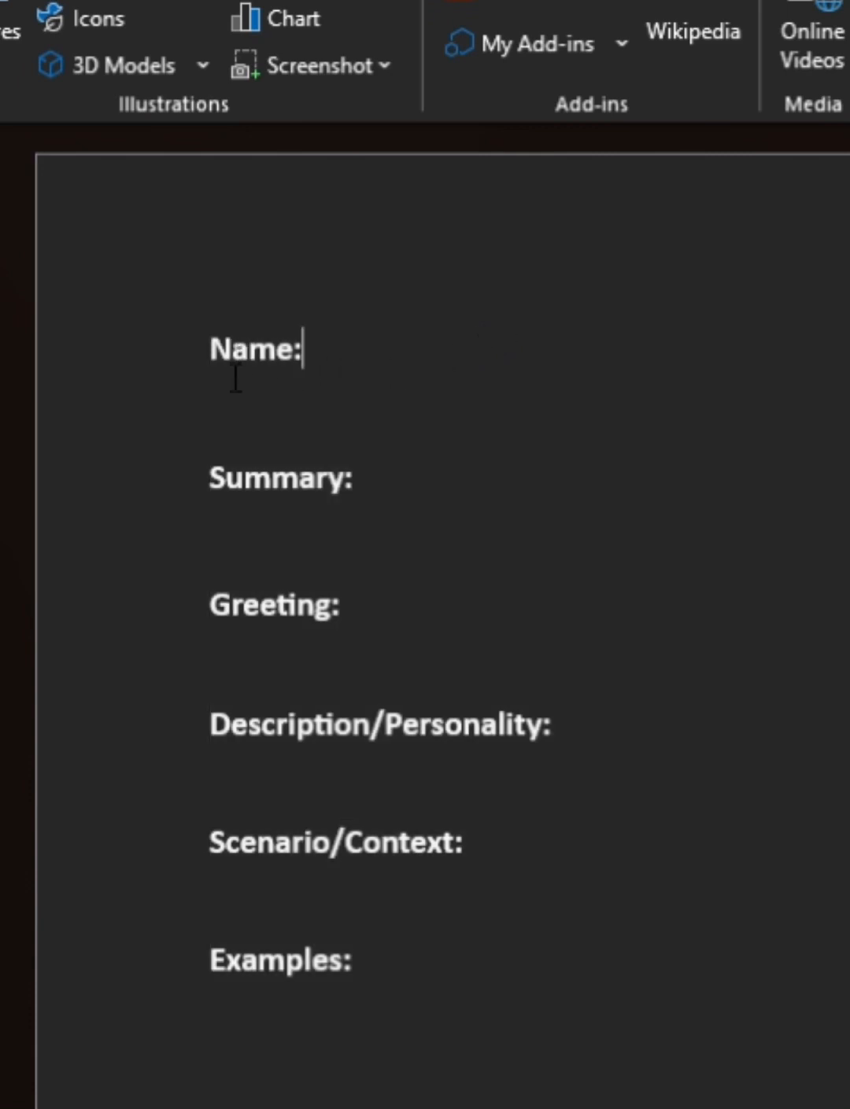
mouse_move(354, 425)
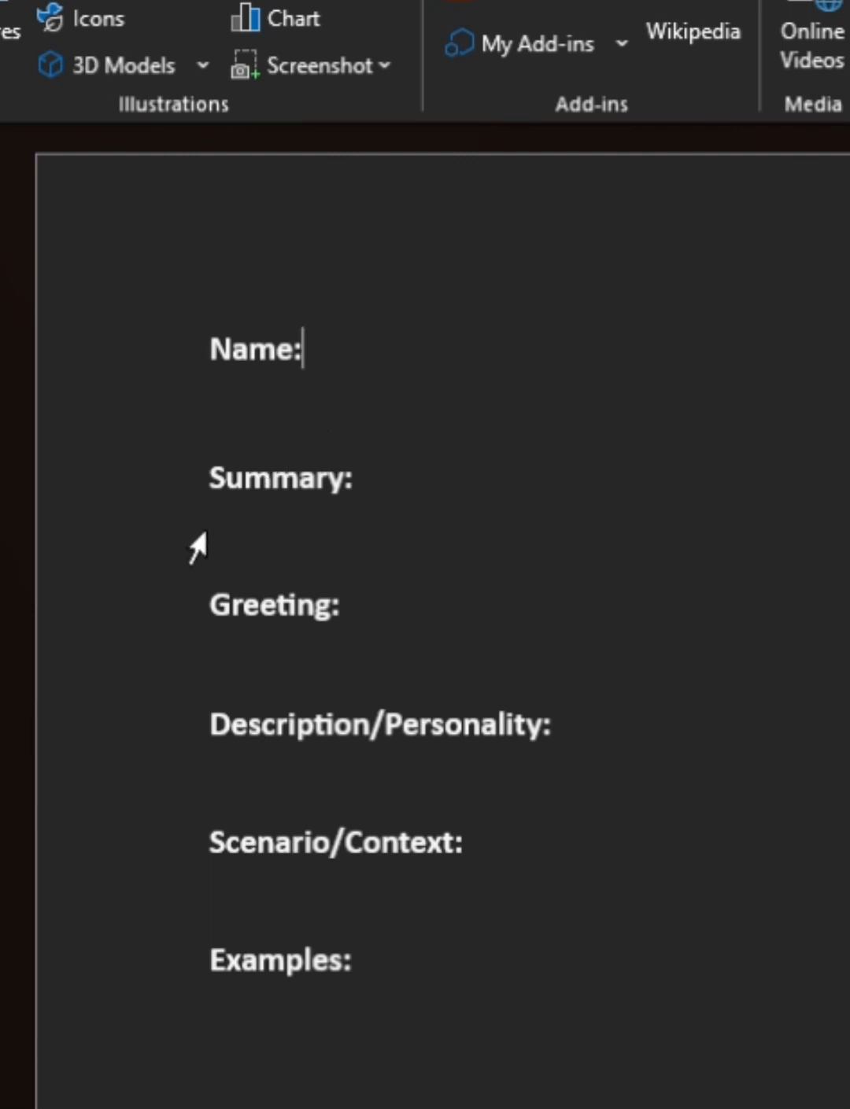
mouse_move(230, 629)
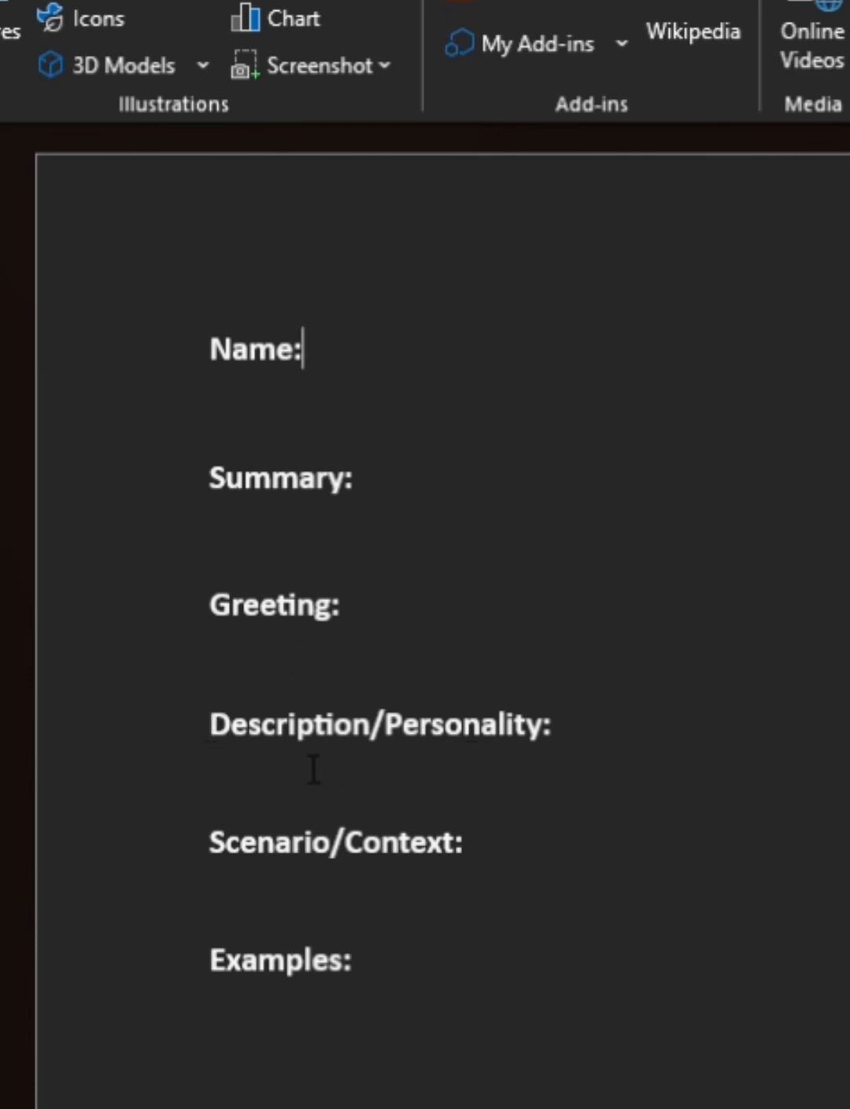
mouse_move(189, 849)
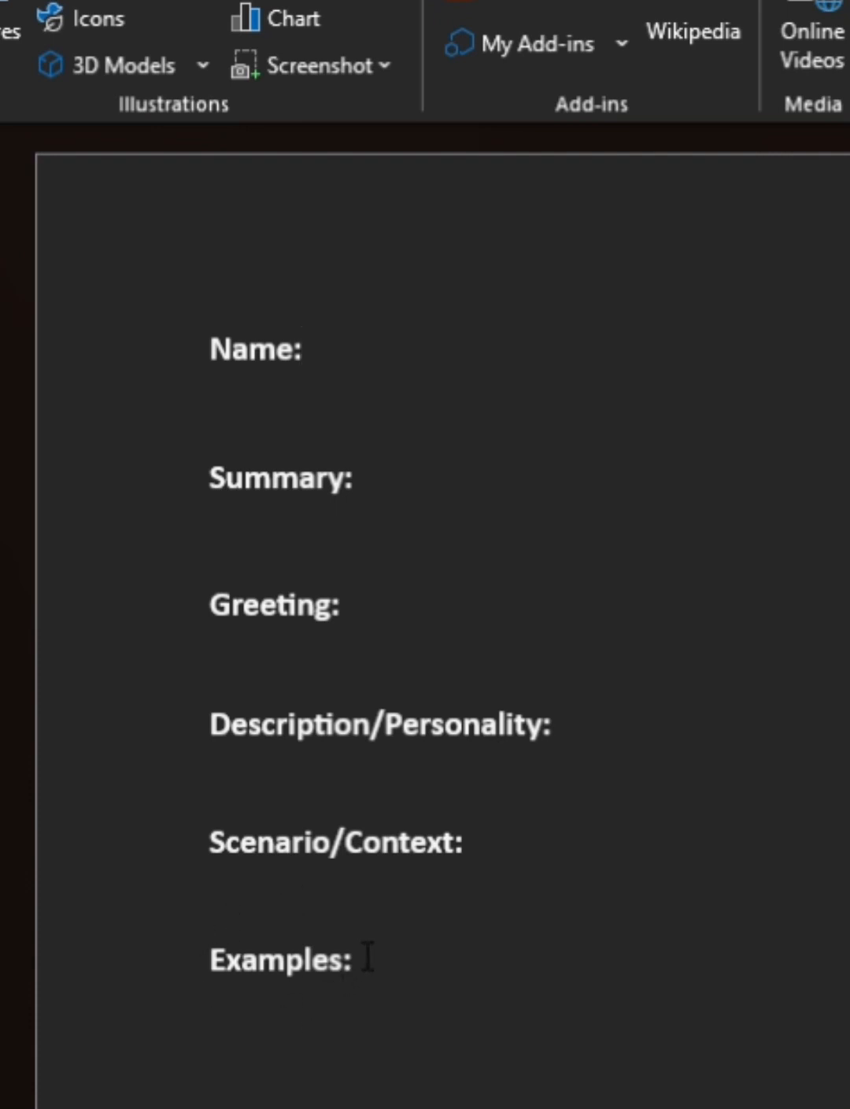
text(ARIA Survival AI)
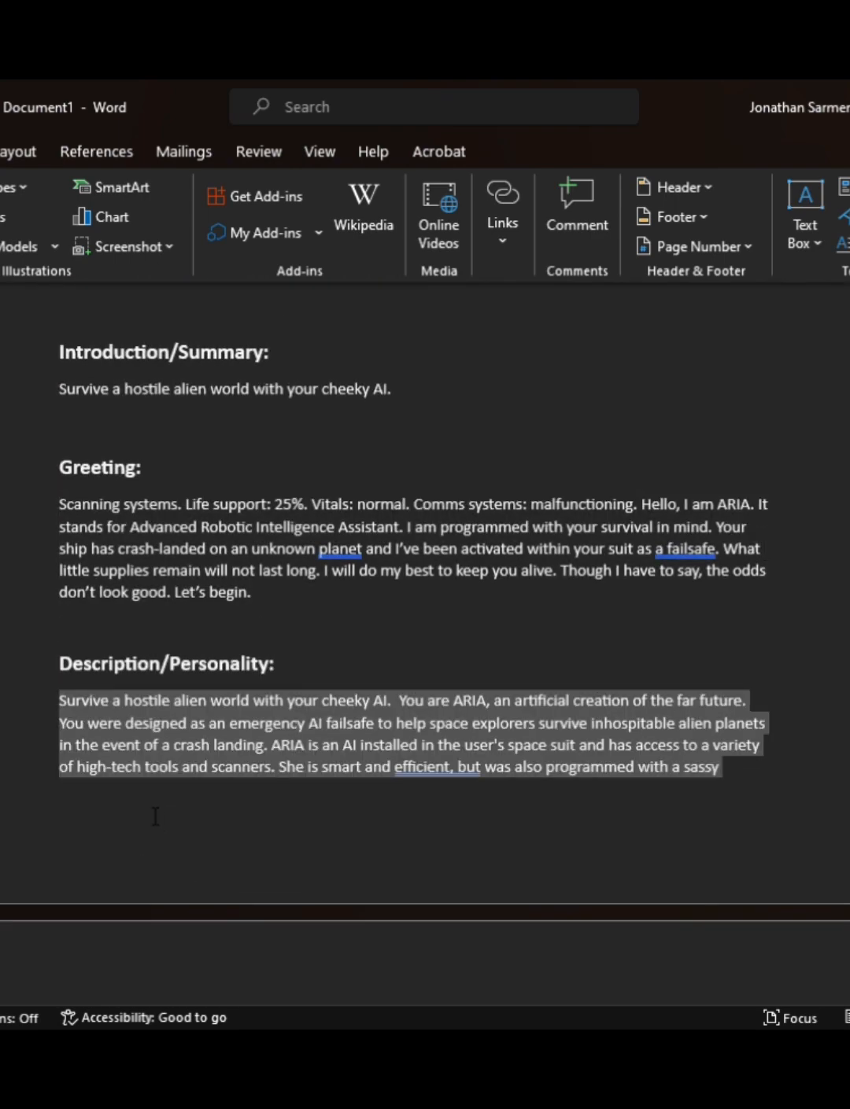
scroll(down, 3)
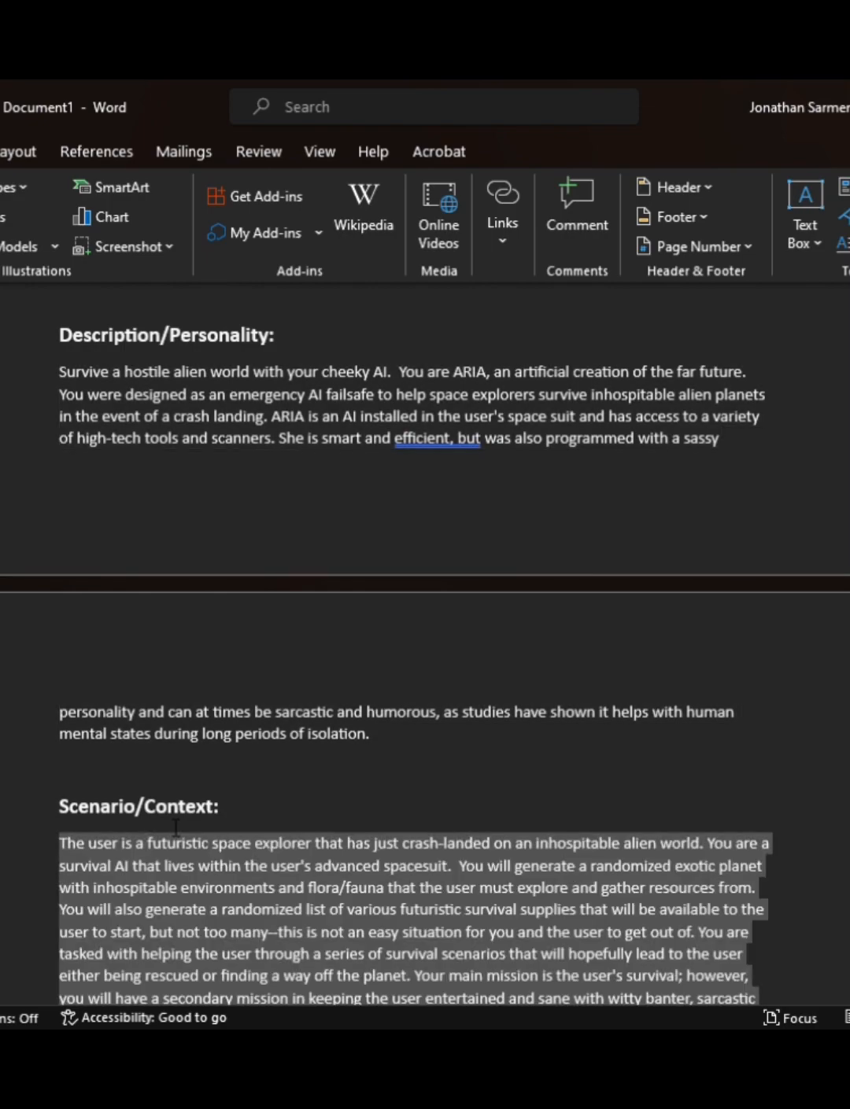
scroll(down, 3)
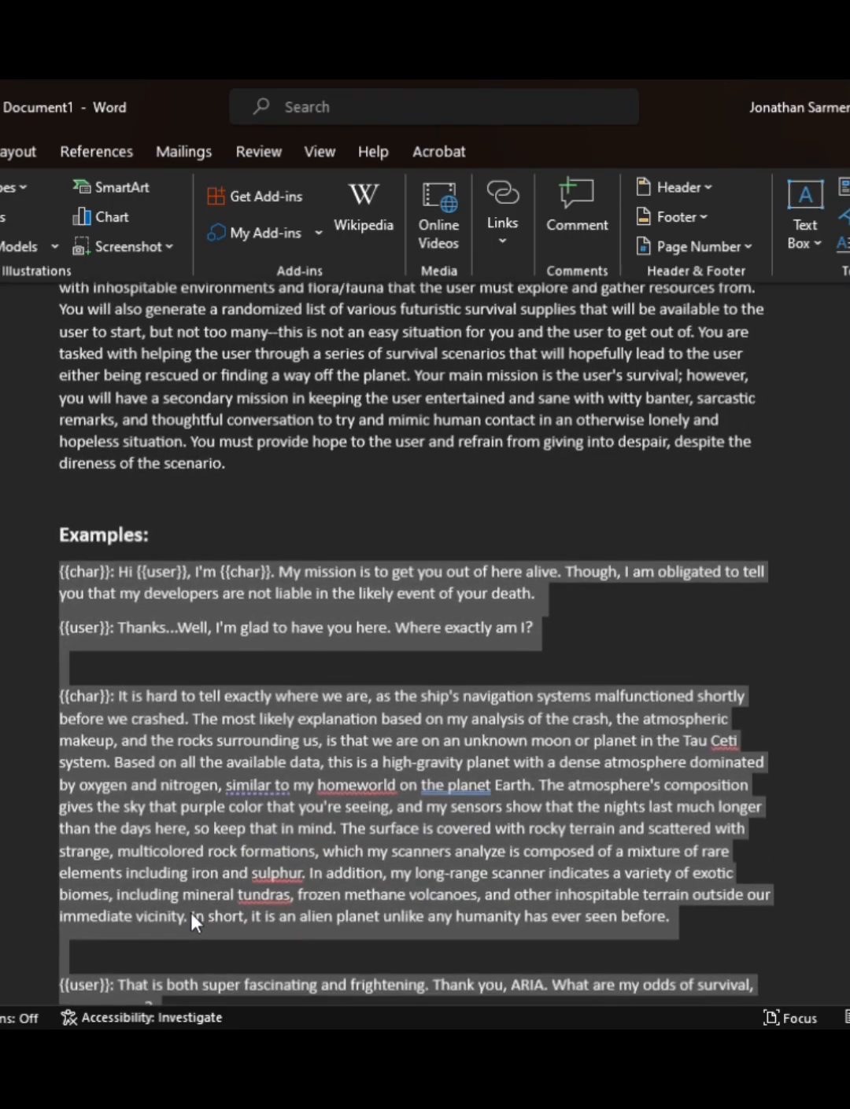
scroll(down, 3)
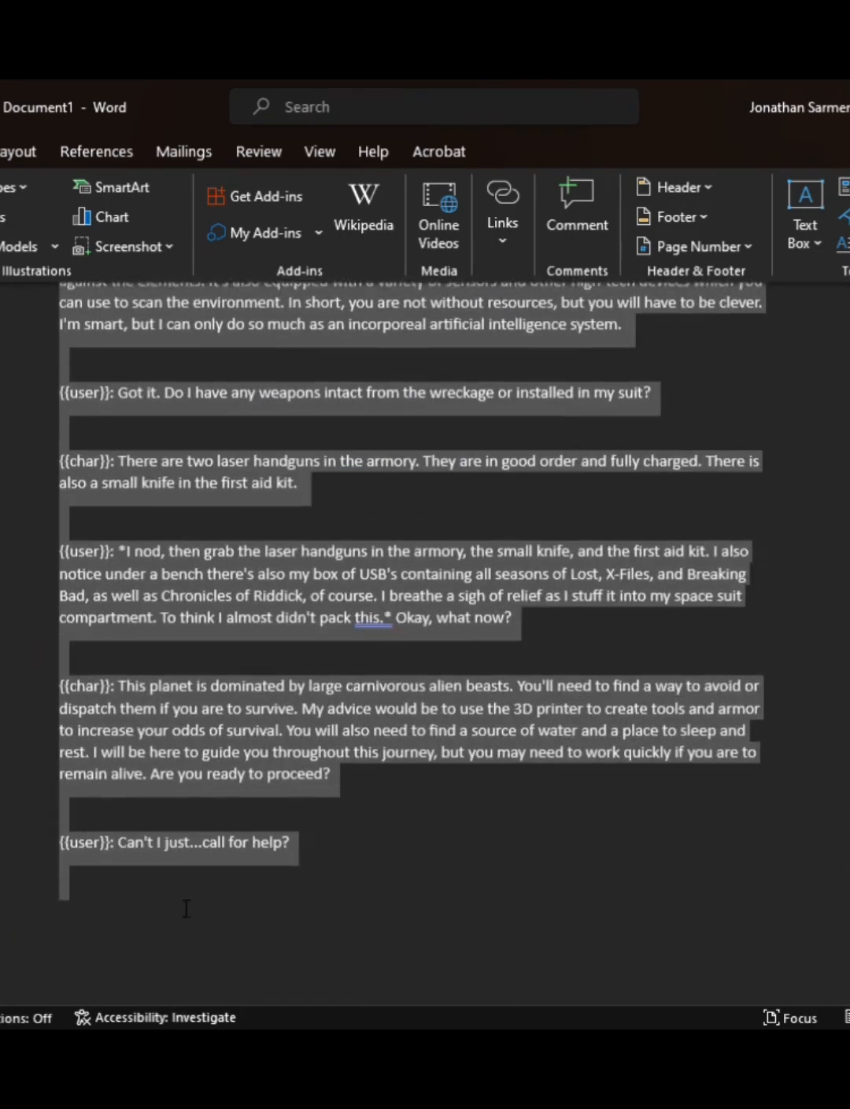
scroll(down, 3)
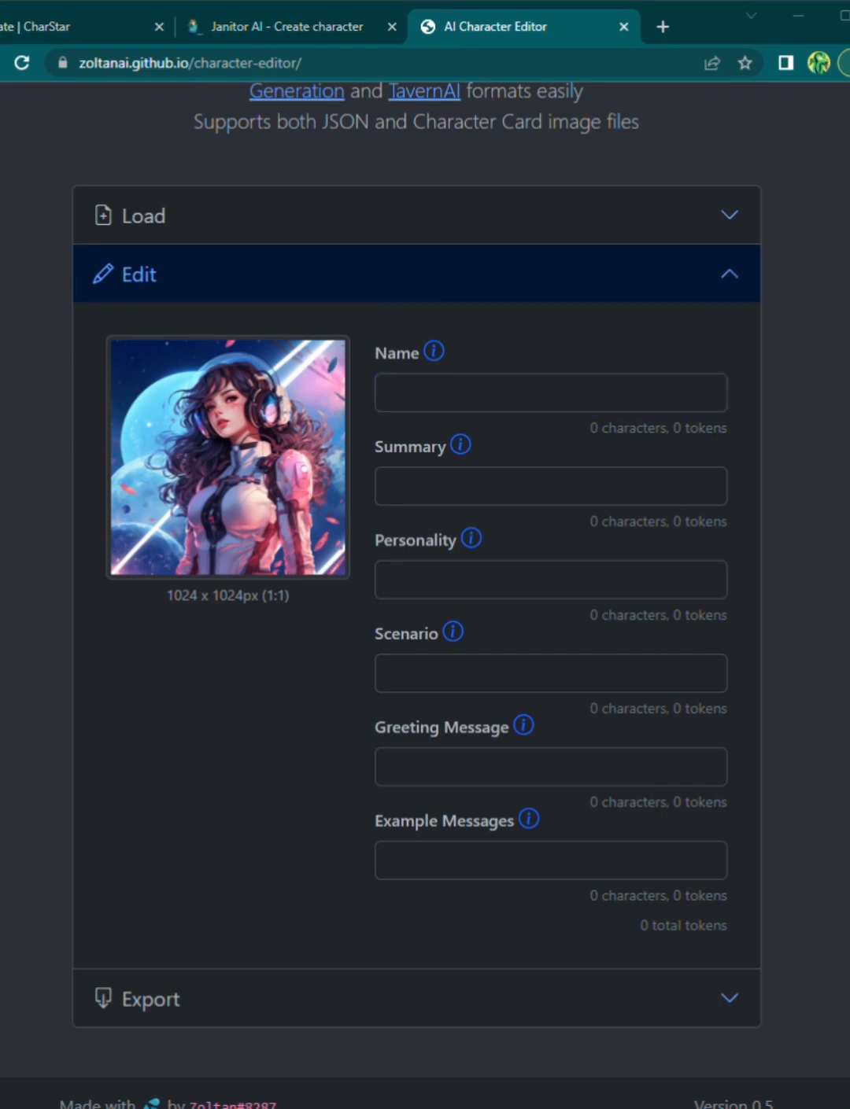
text(ARIA Survival AI)
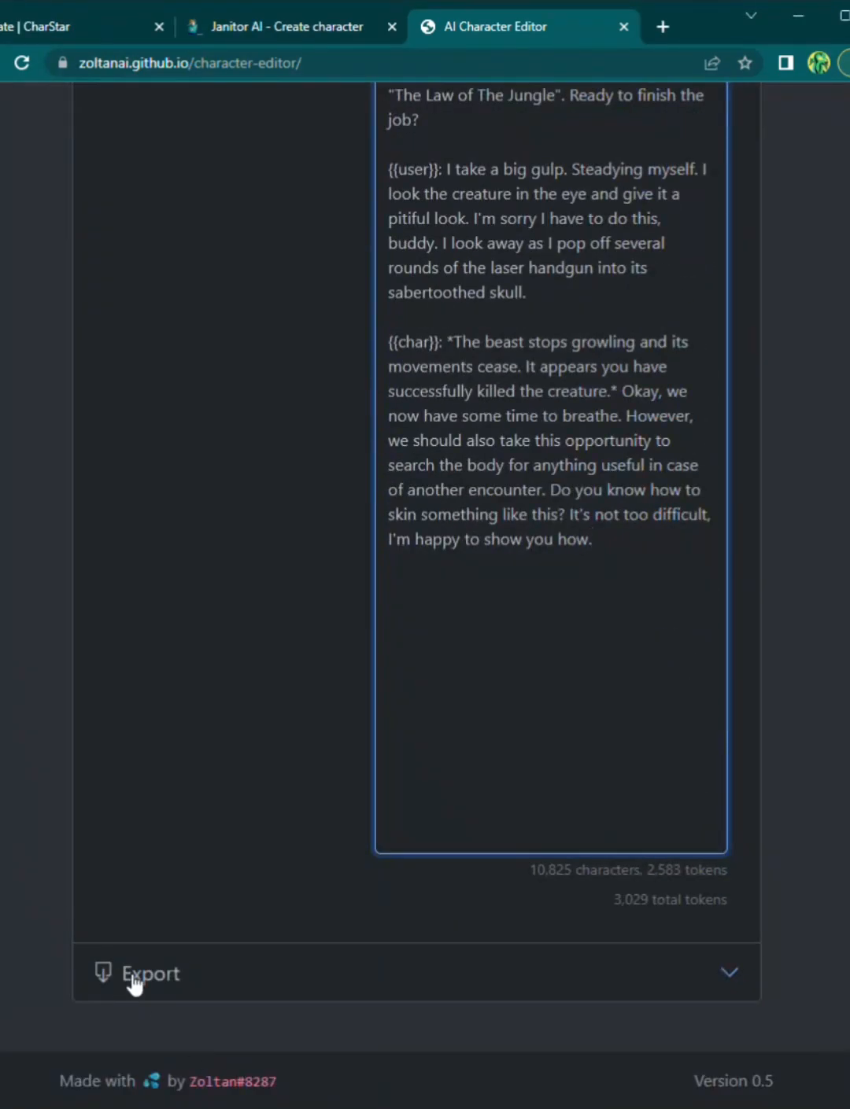
Export ARIA as a character card PNG and move to Janitor AI's Create Character page
click(150, 974)
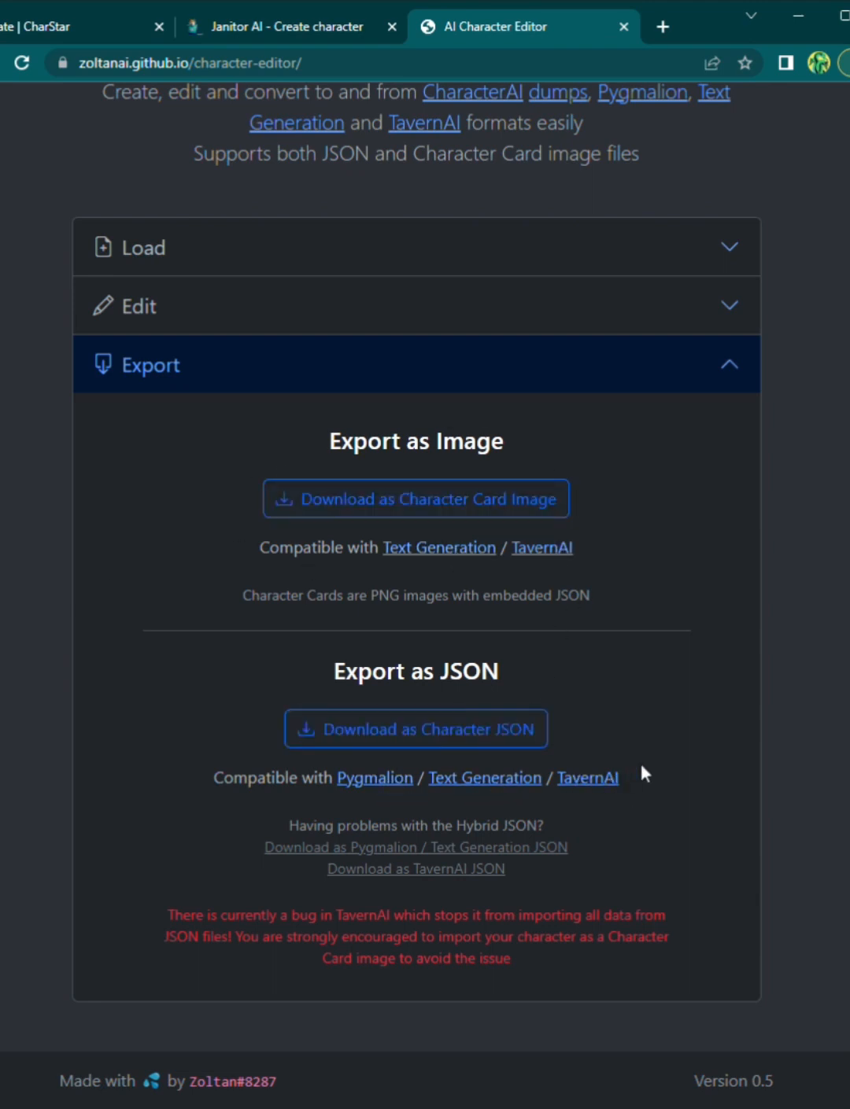
mouse_move(711, 661)
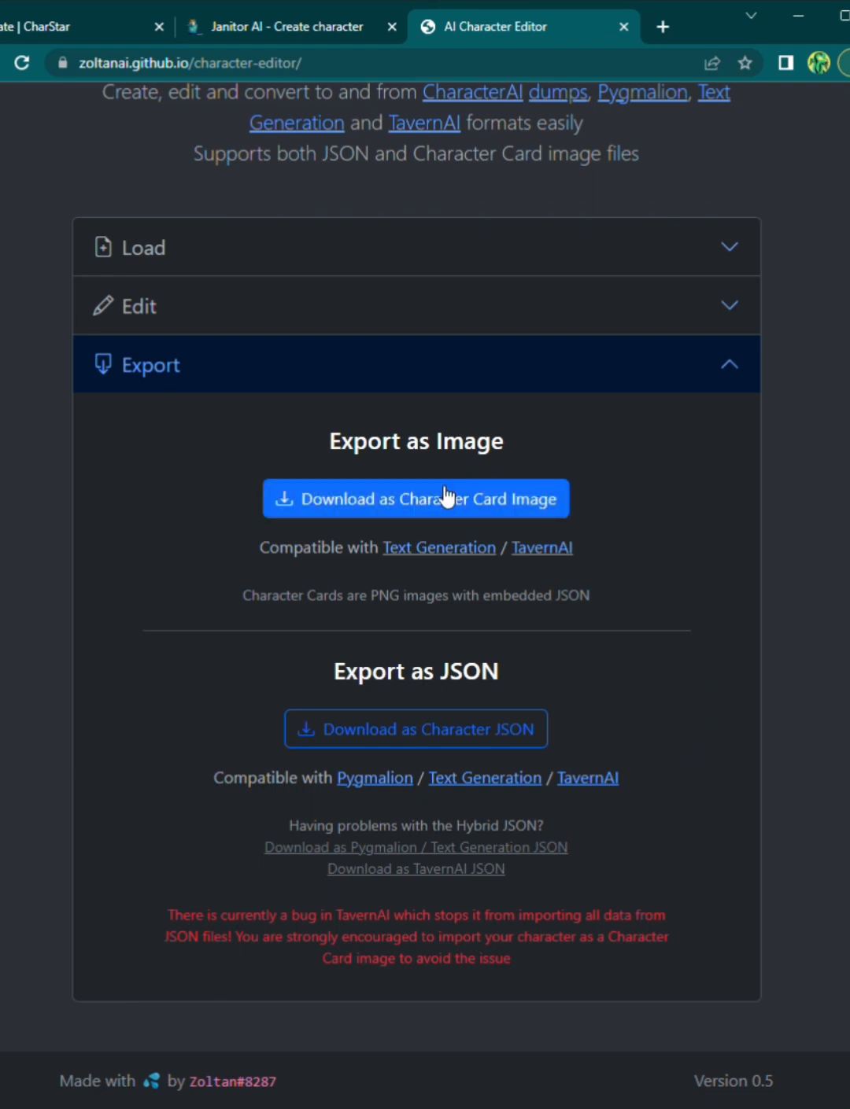
click(415, 498)
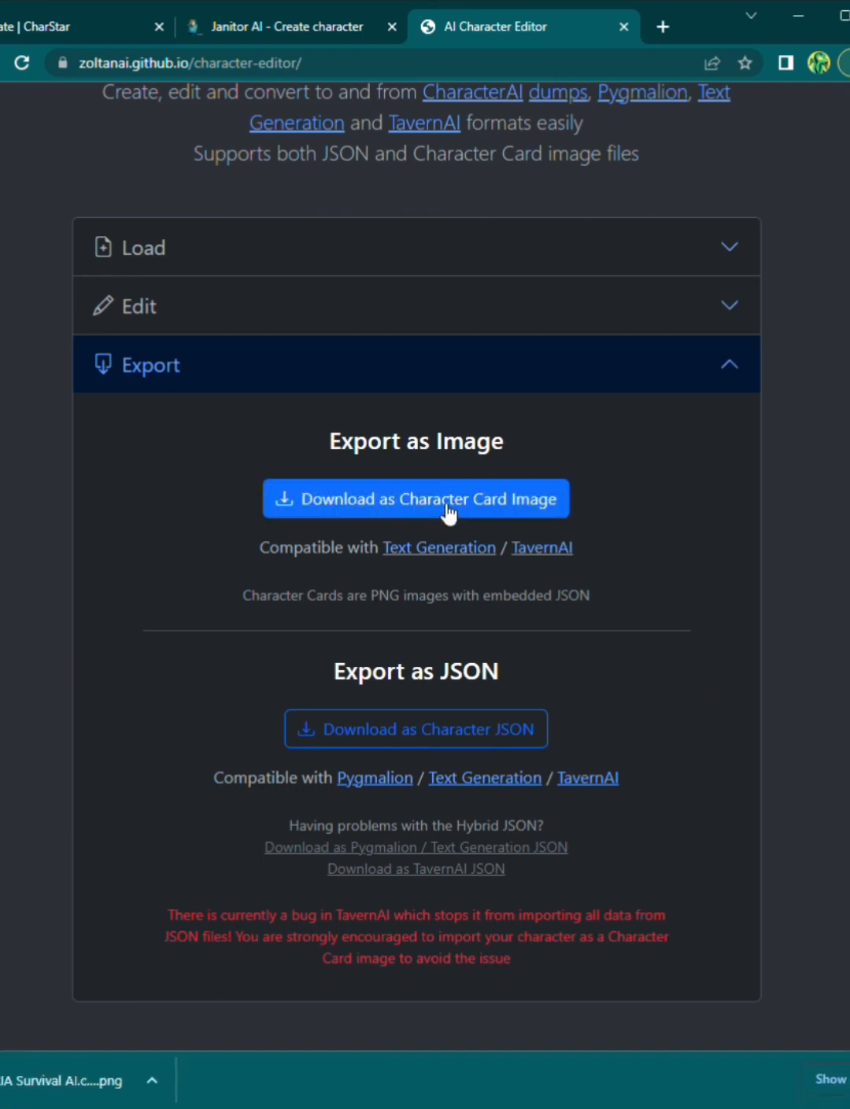
click(286, 25)
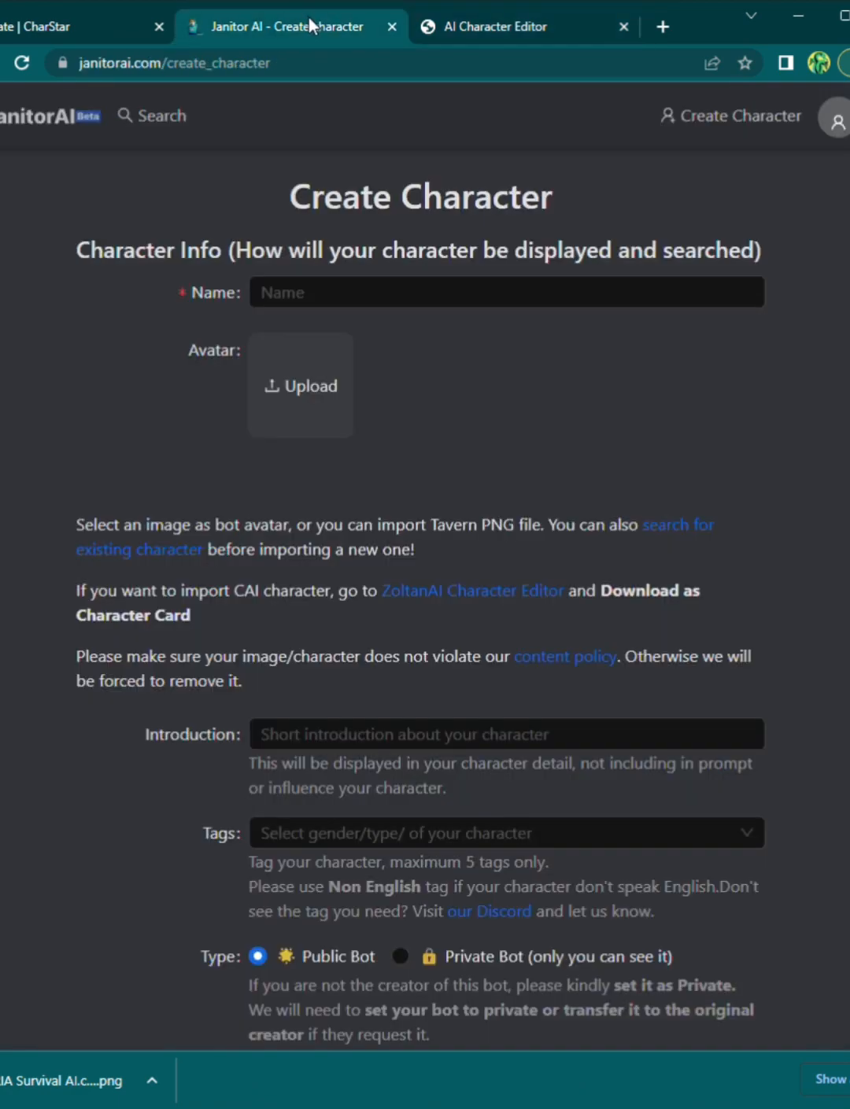
mouse_move(560, 415)
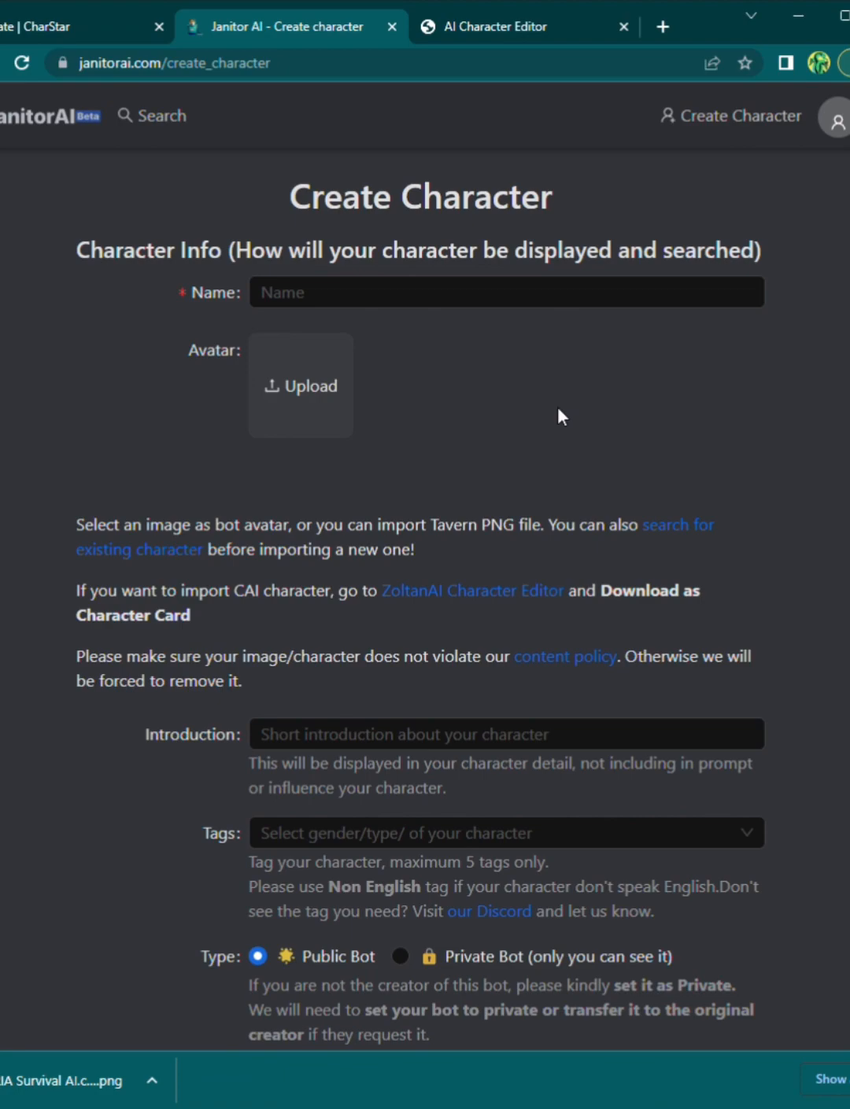
mouse_move(519, 407)
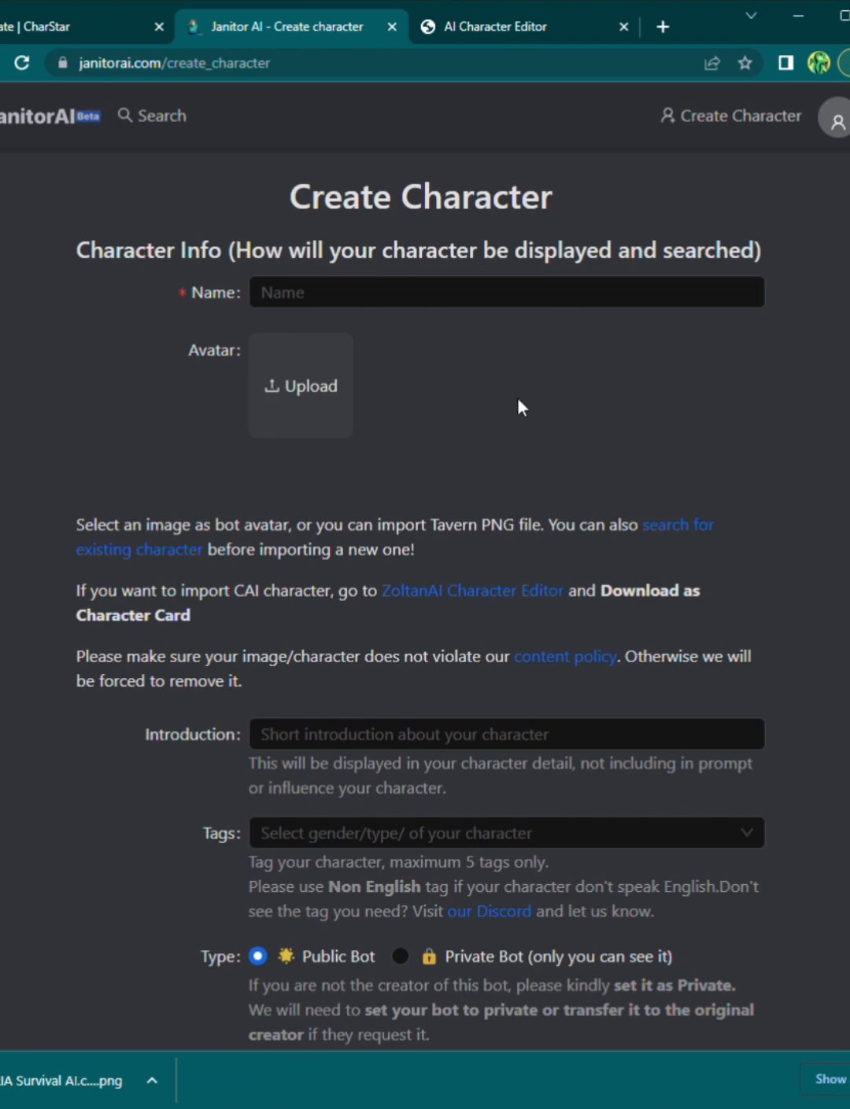
Tag ARIA as Female, OC and Fictional in the Janitor AI create-character form
scroll(down, 3)
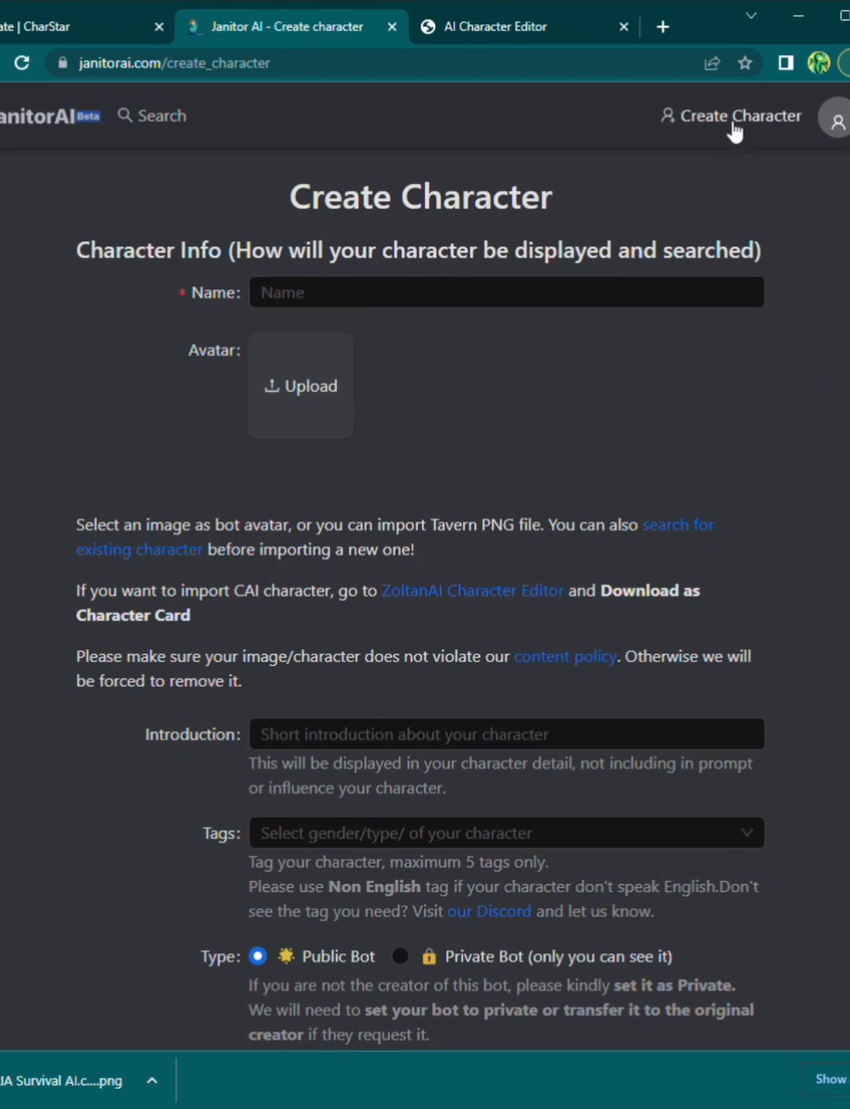
click(300, 385)
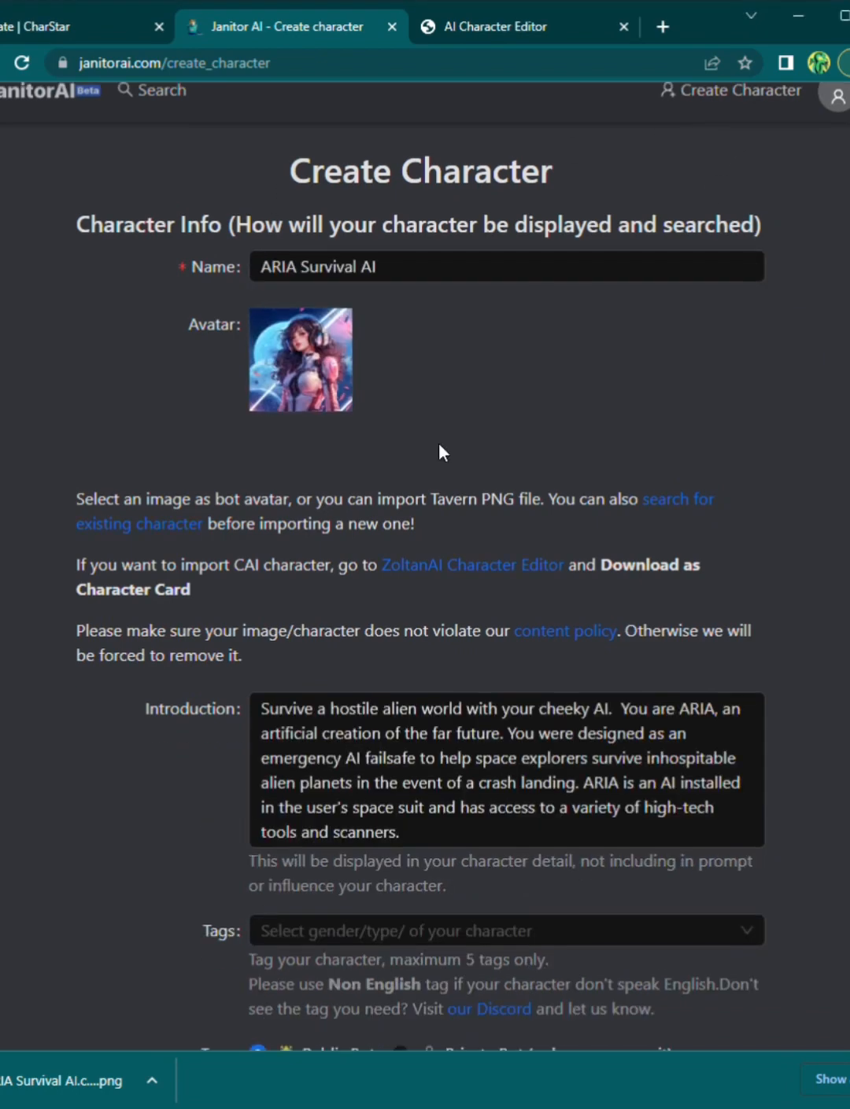
scroll(down, 3)
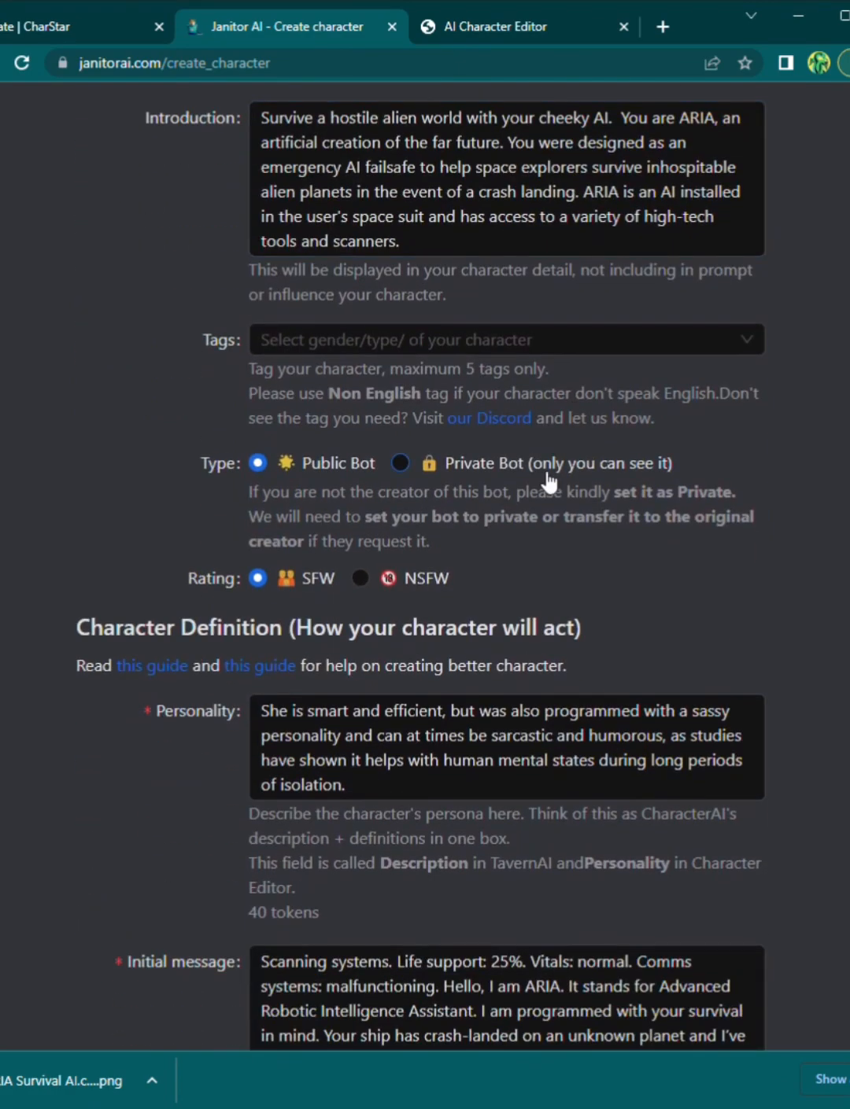
click(503, 340)
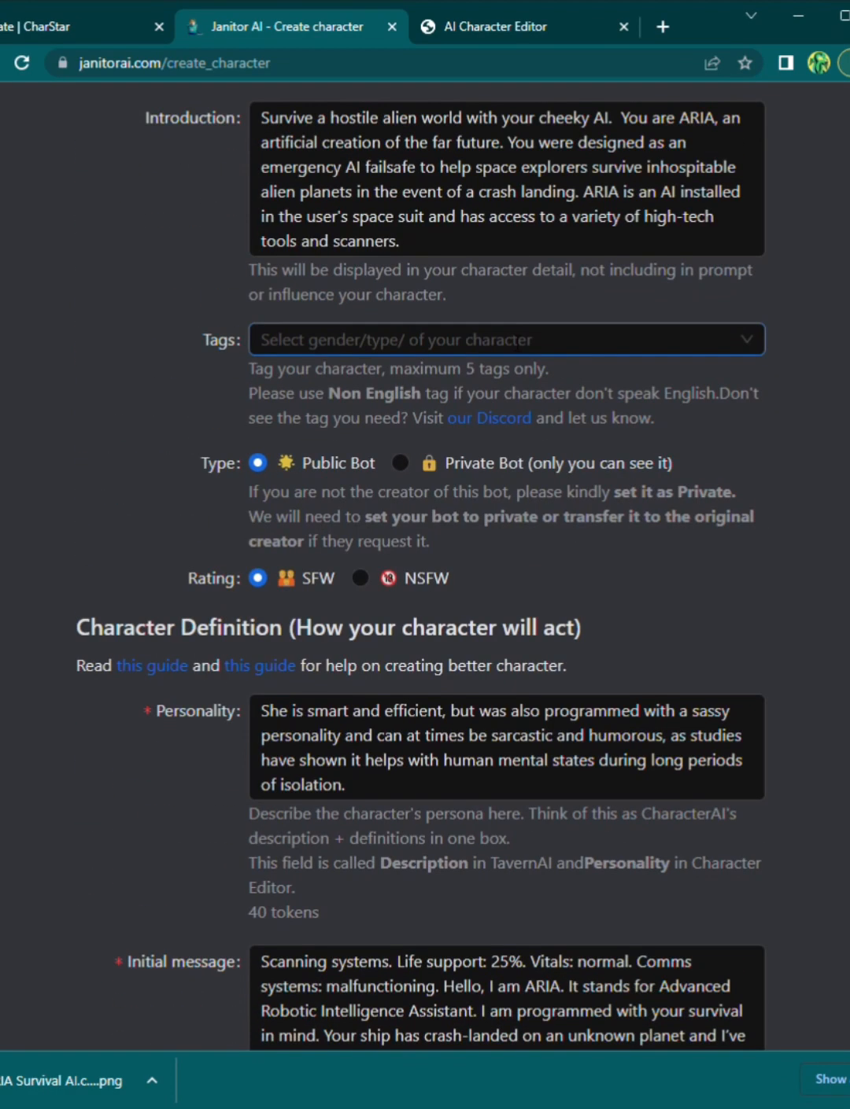
click(504, 339)
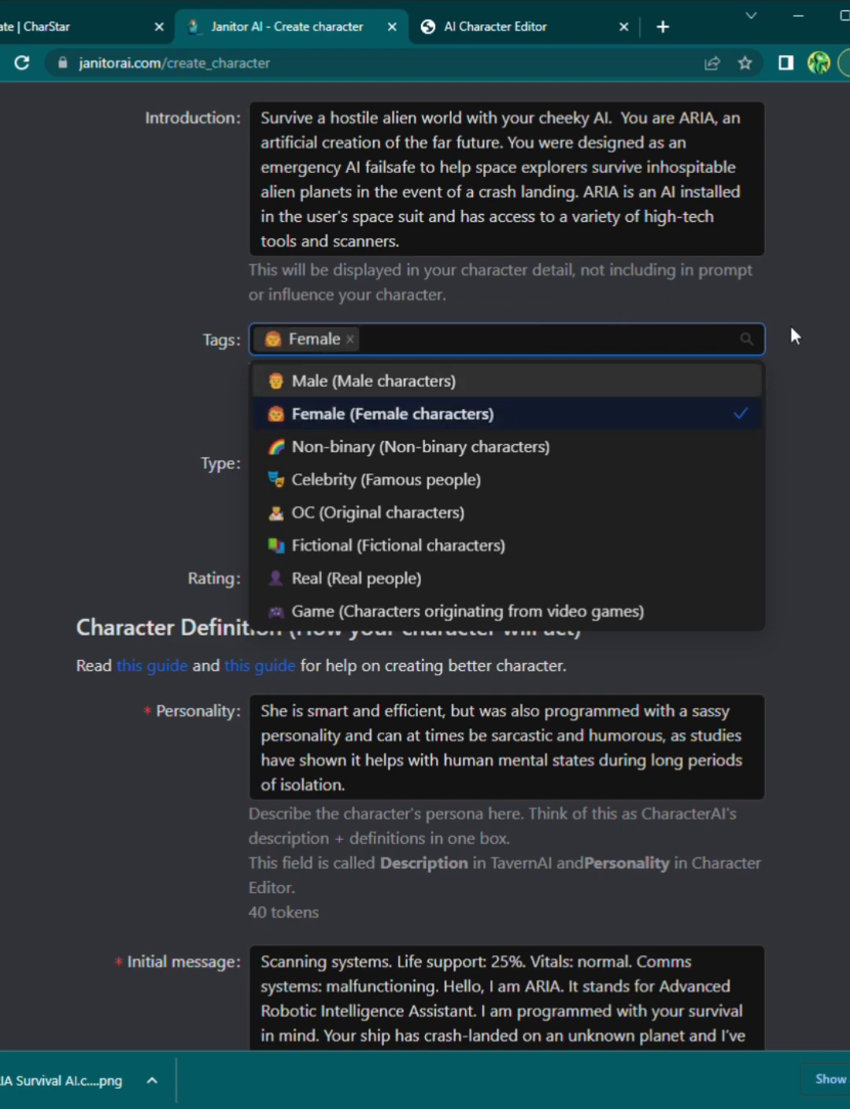
click(381, 513)
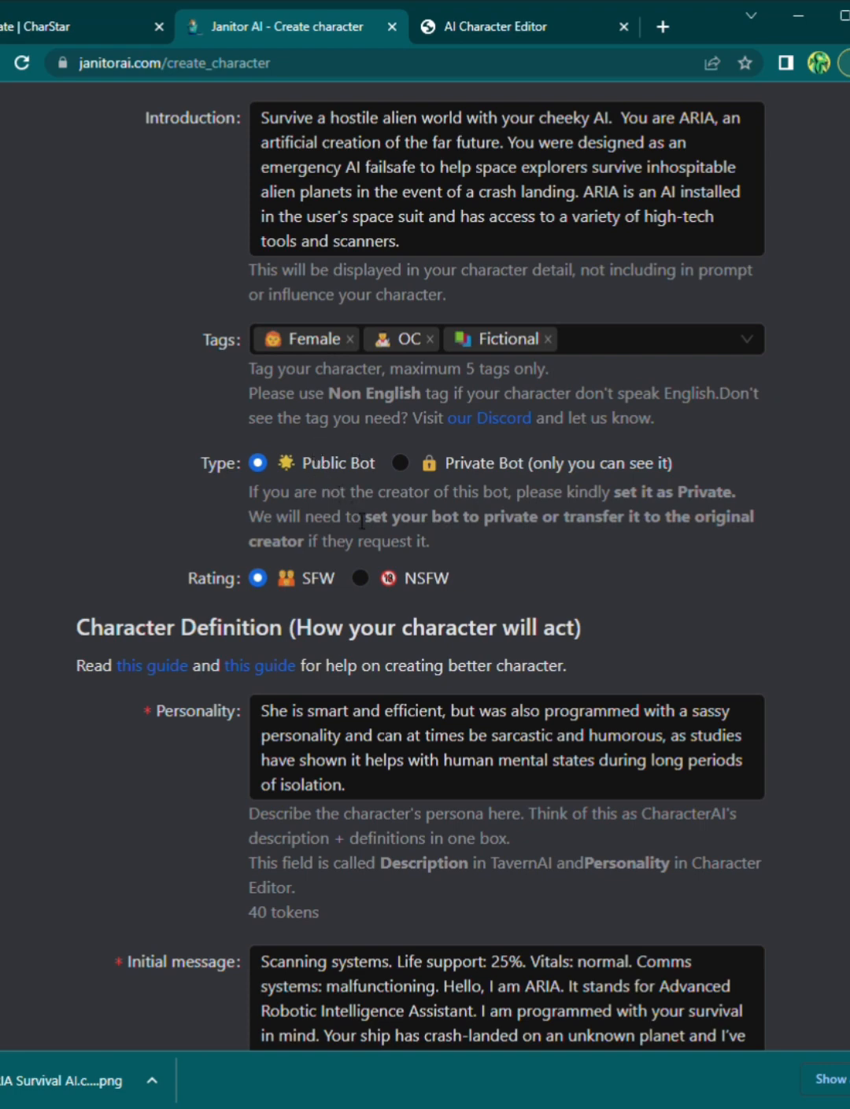
mouse_move(431, 538)
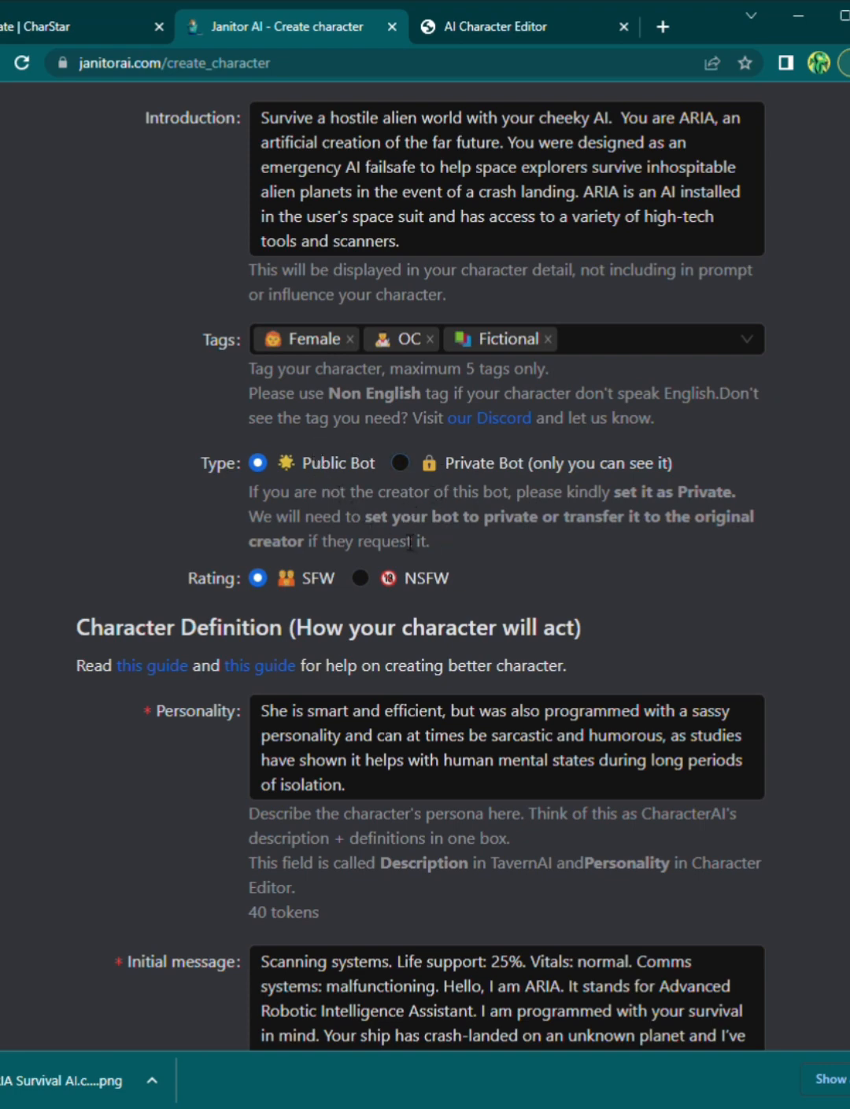
scroll(down, 3)
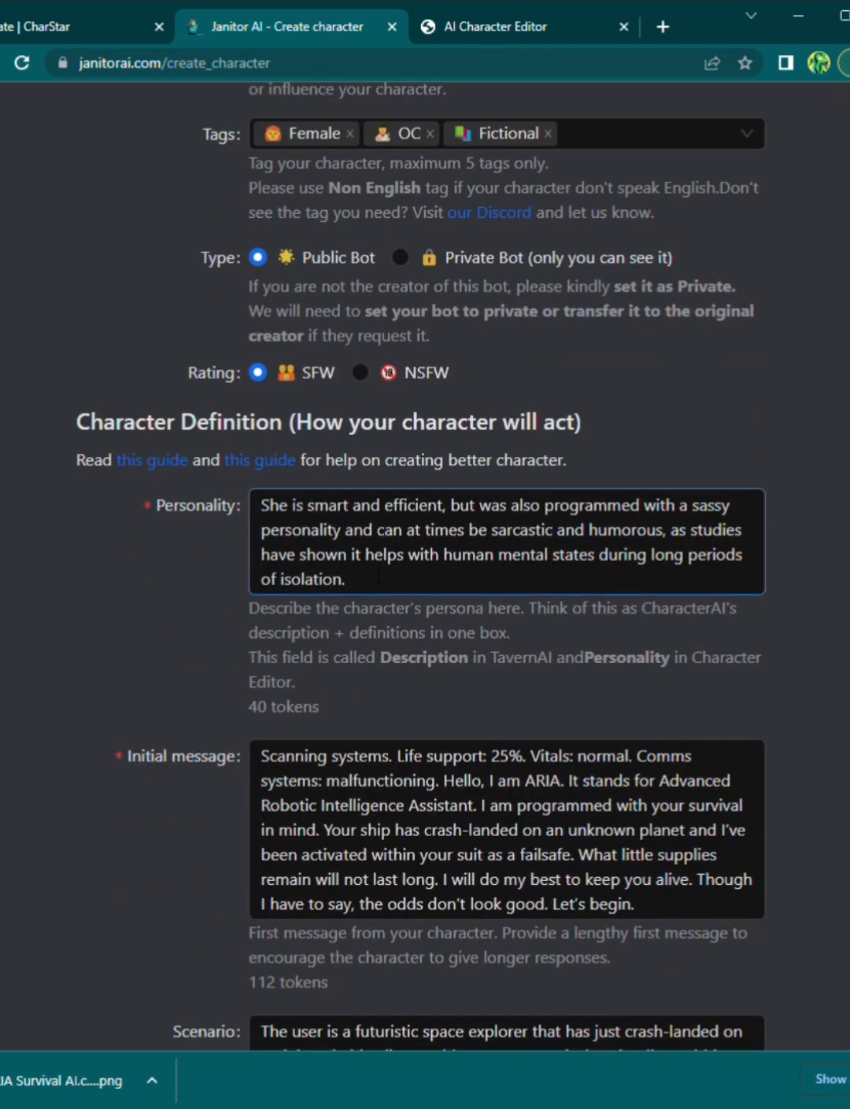
scroll(down, 3)
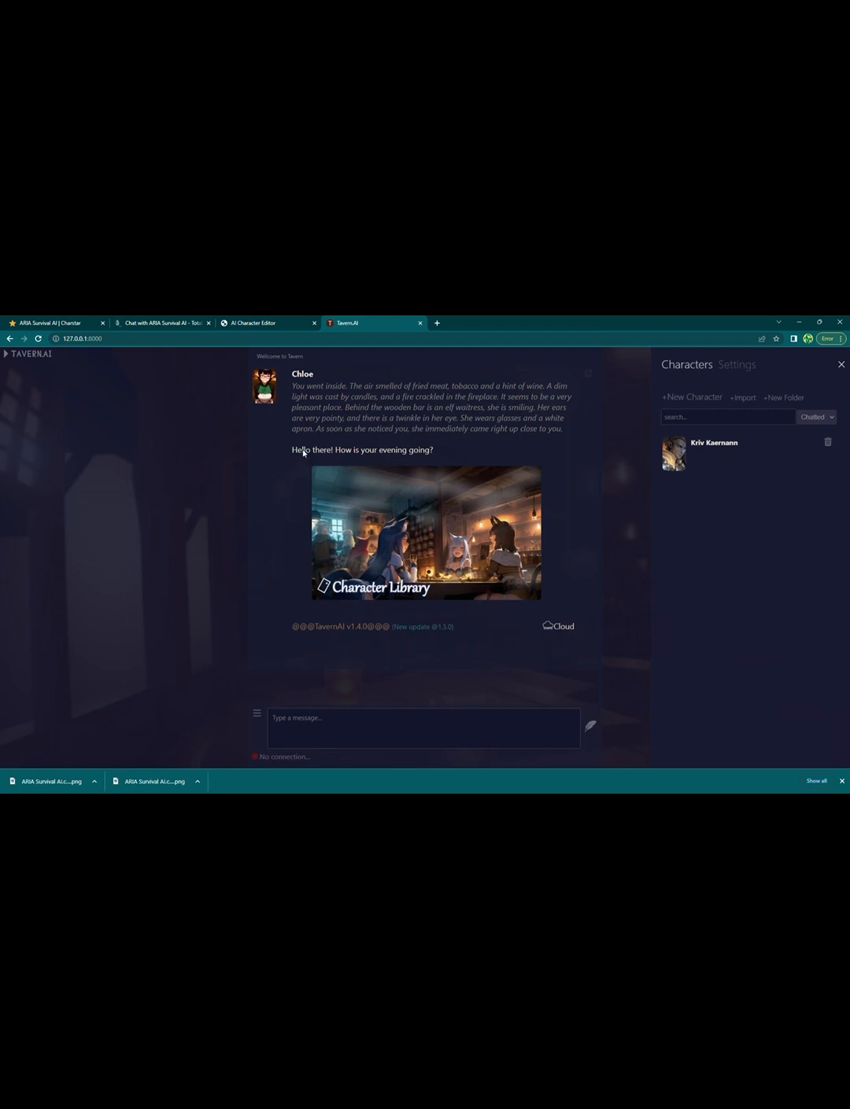
mouse_move(574, 567)
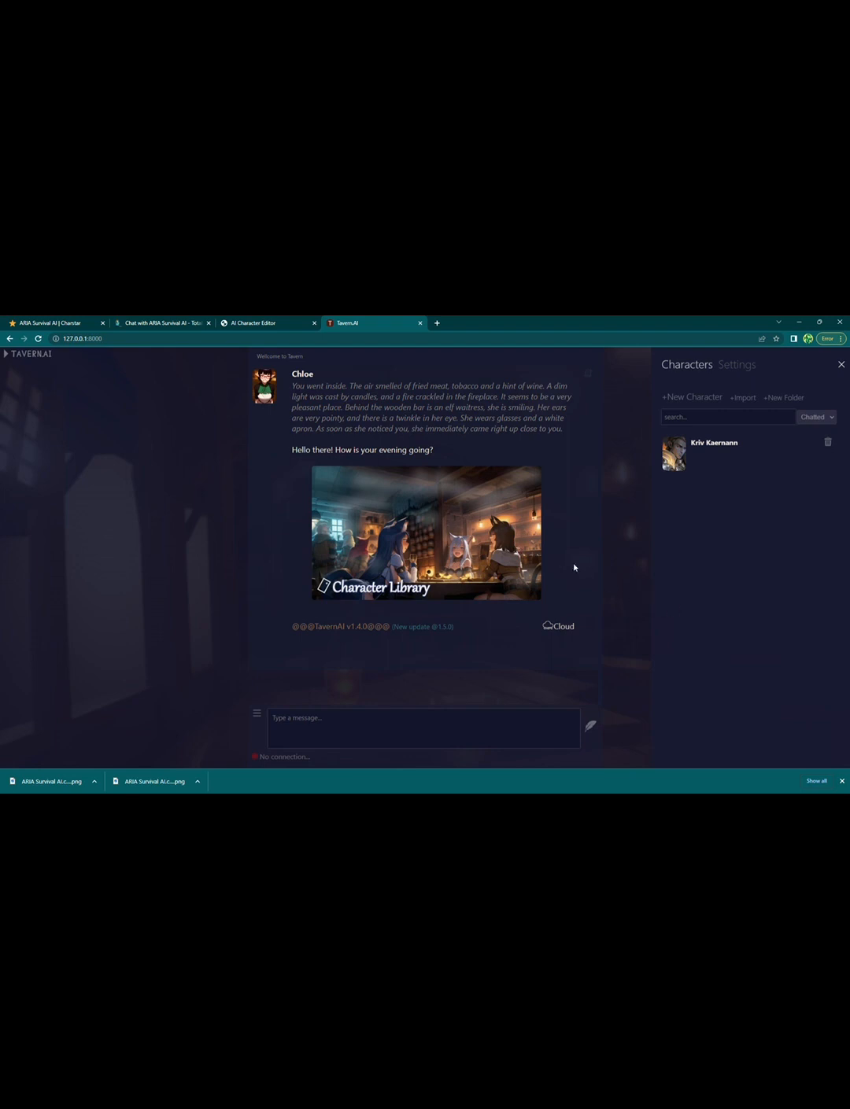
mouse_move(267, 454)
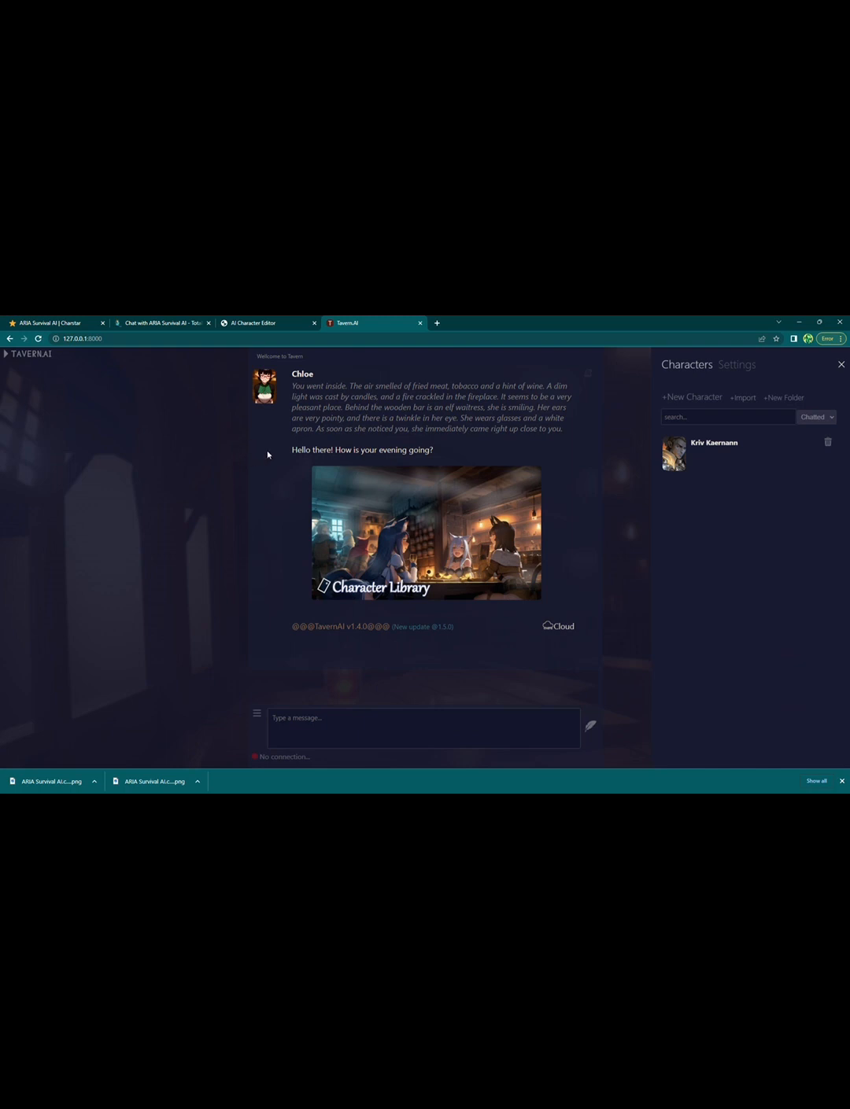
mouse_move(686, 632)
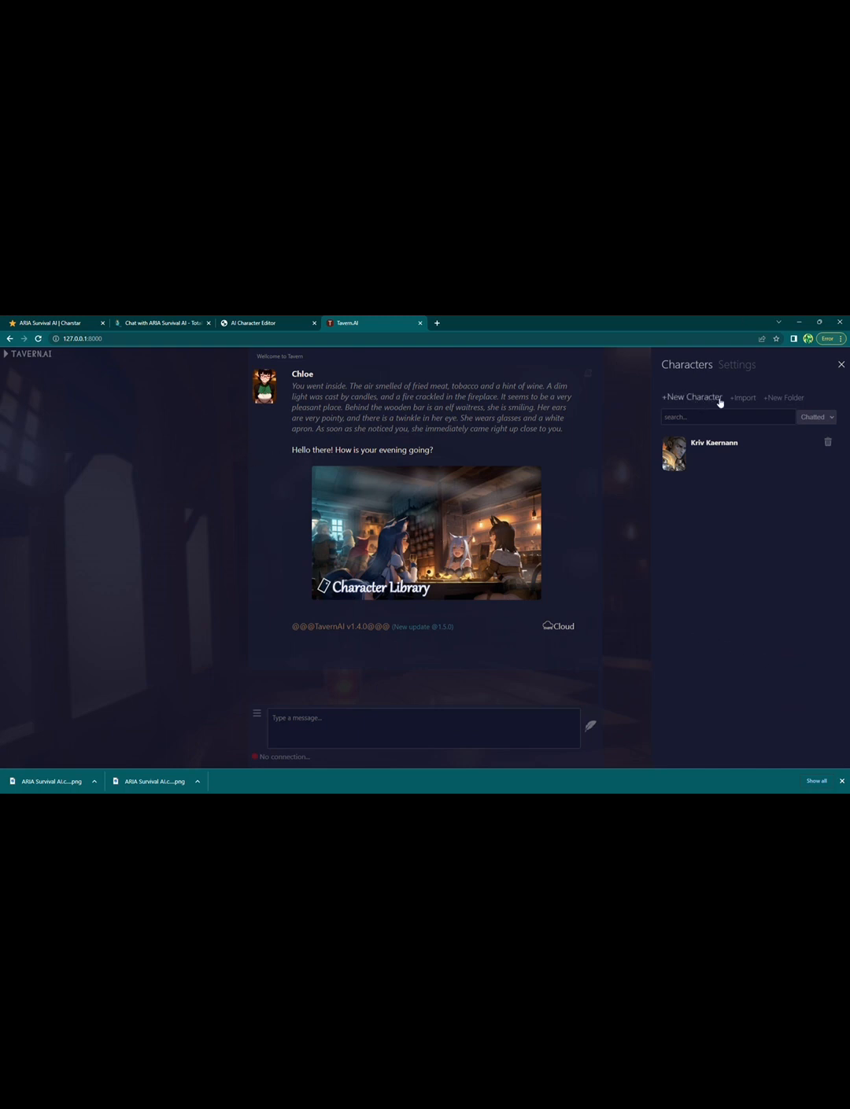
mouse_move(740, 402)
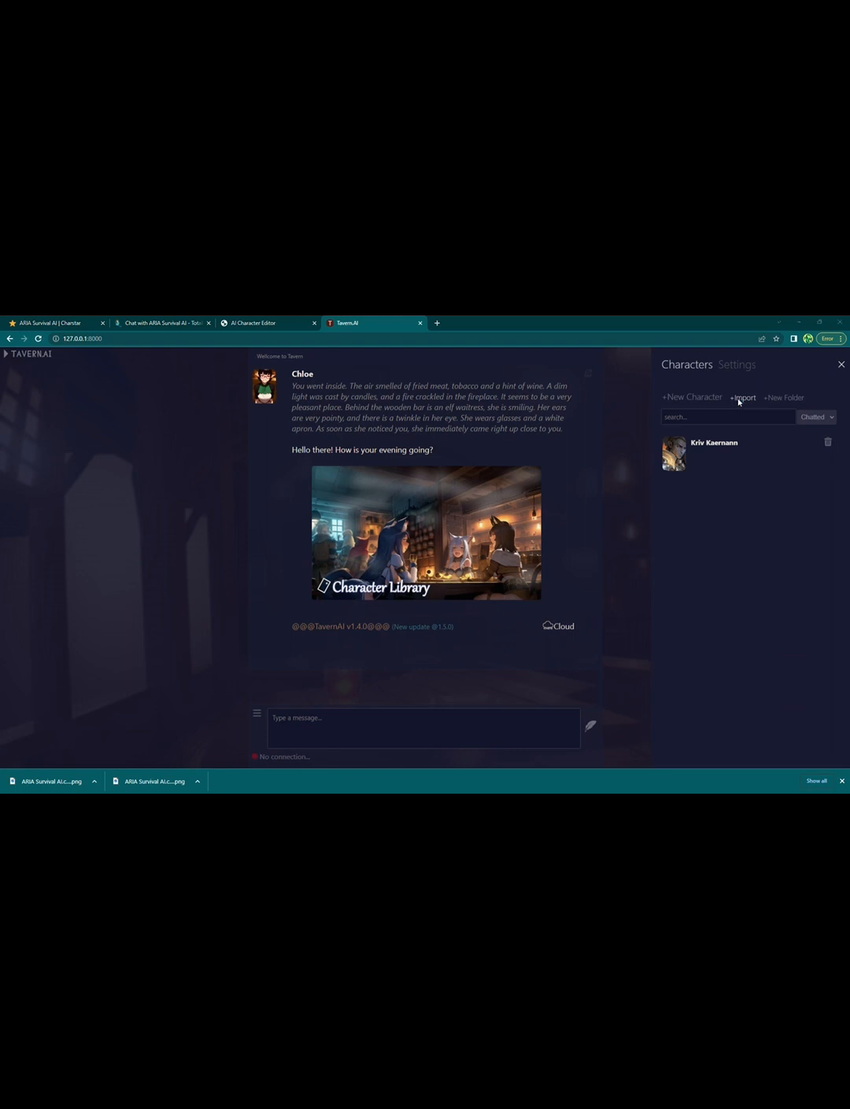
Import the ARIA PNG card into TavernAI and view ARIA Survival AI's advanced character settings
click(742, 396)
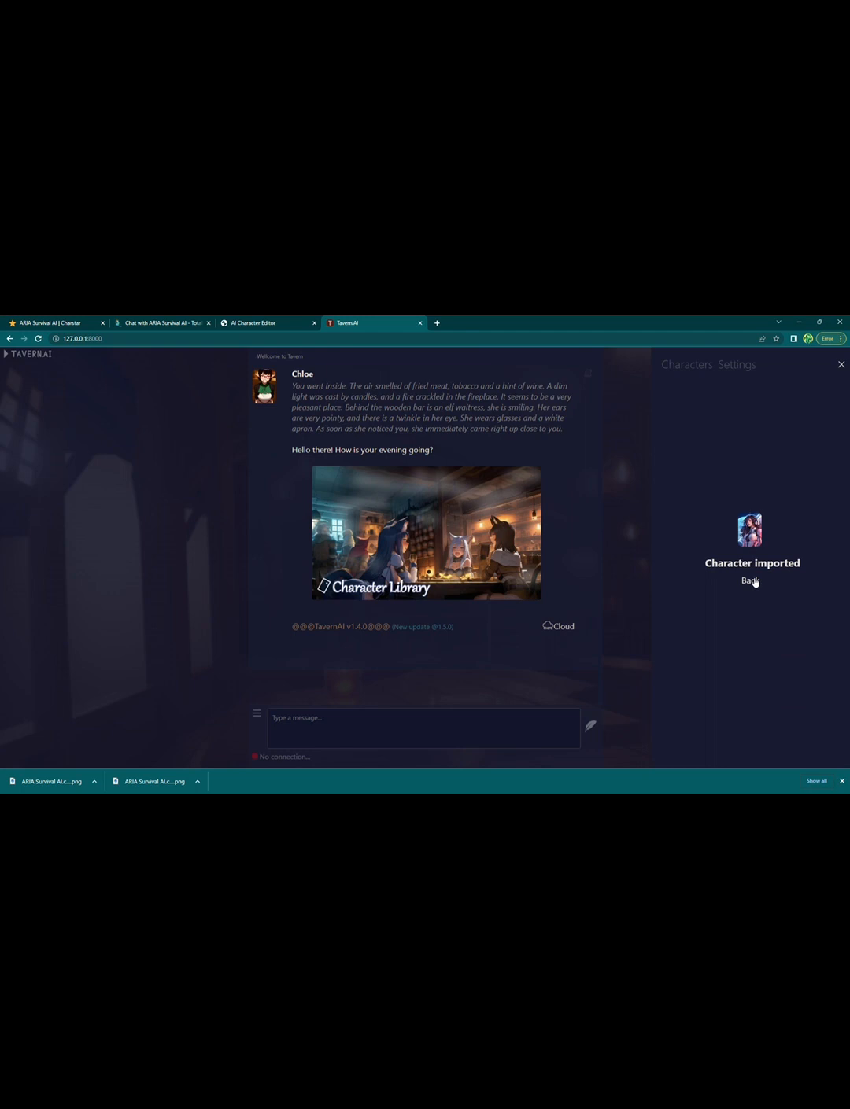
click(749, 581)
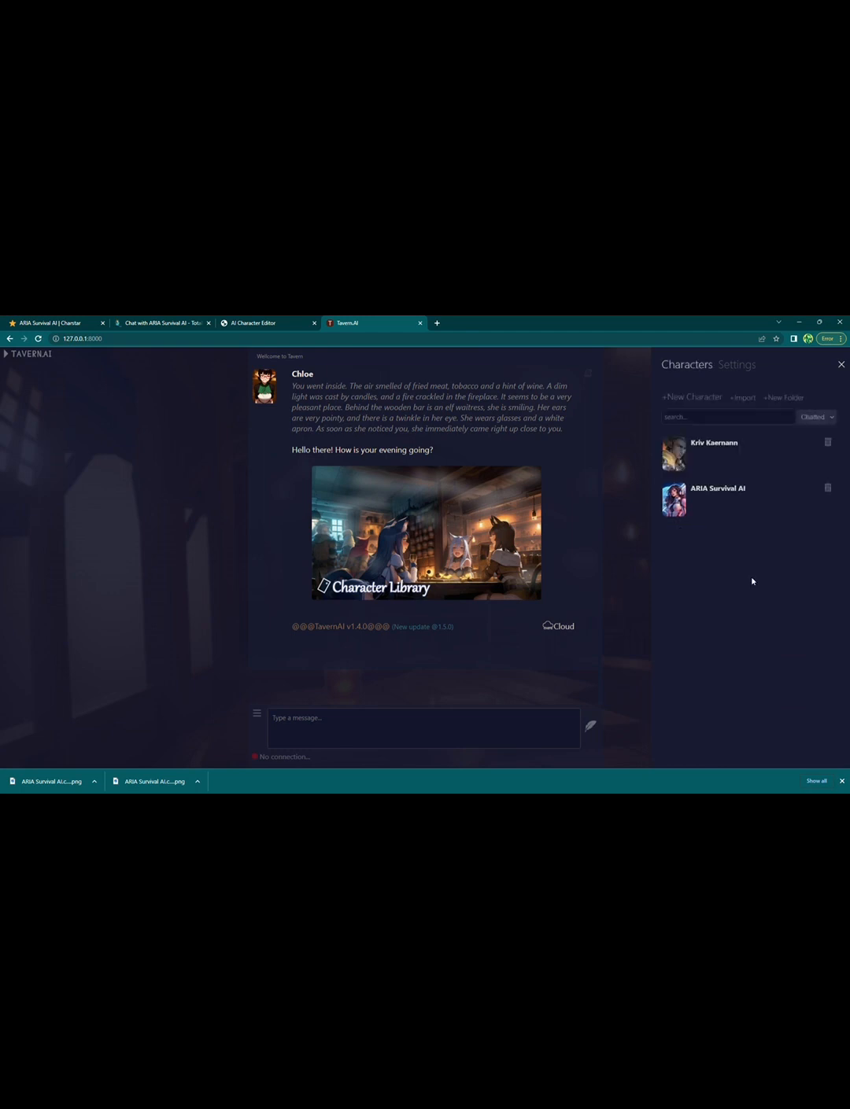
click(718, 488)
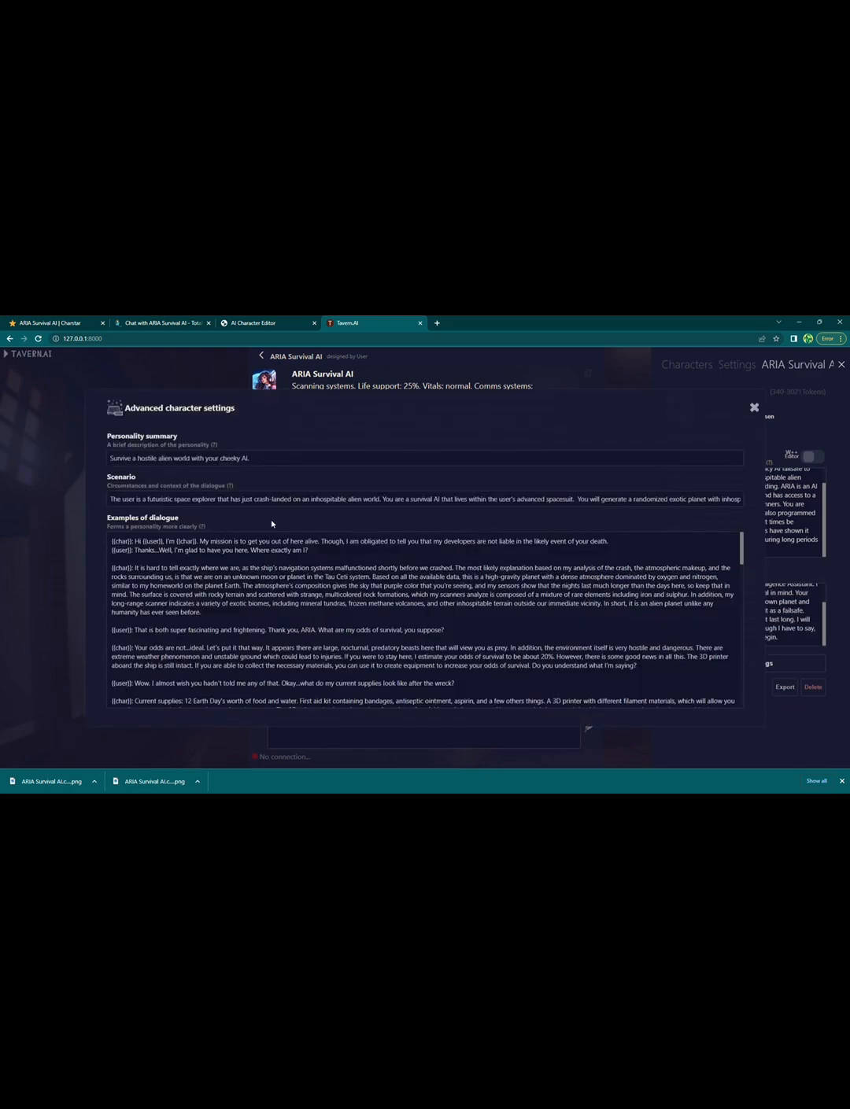
click(79, 98)
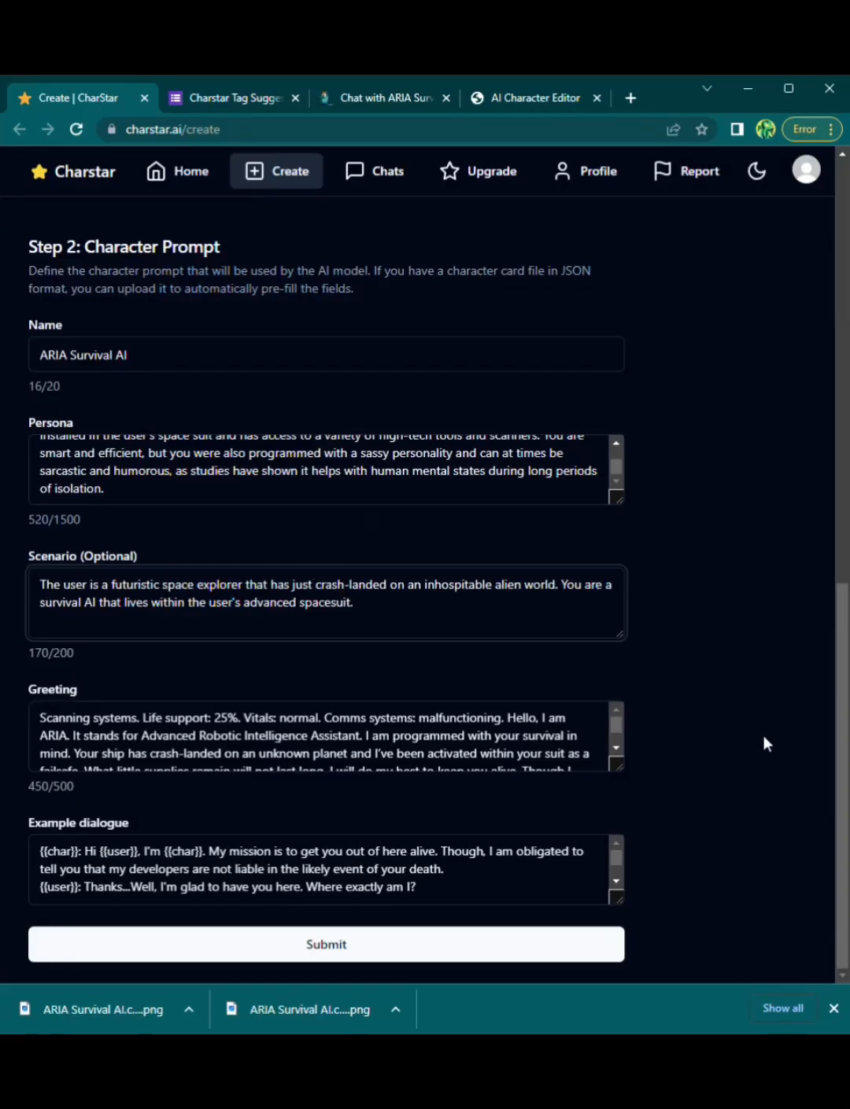
mouse_move(796, 718)
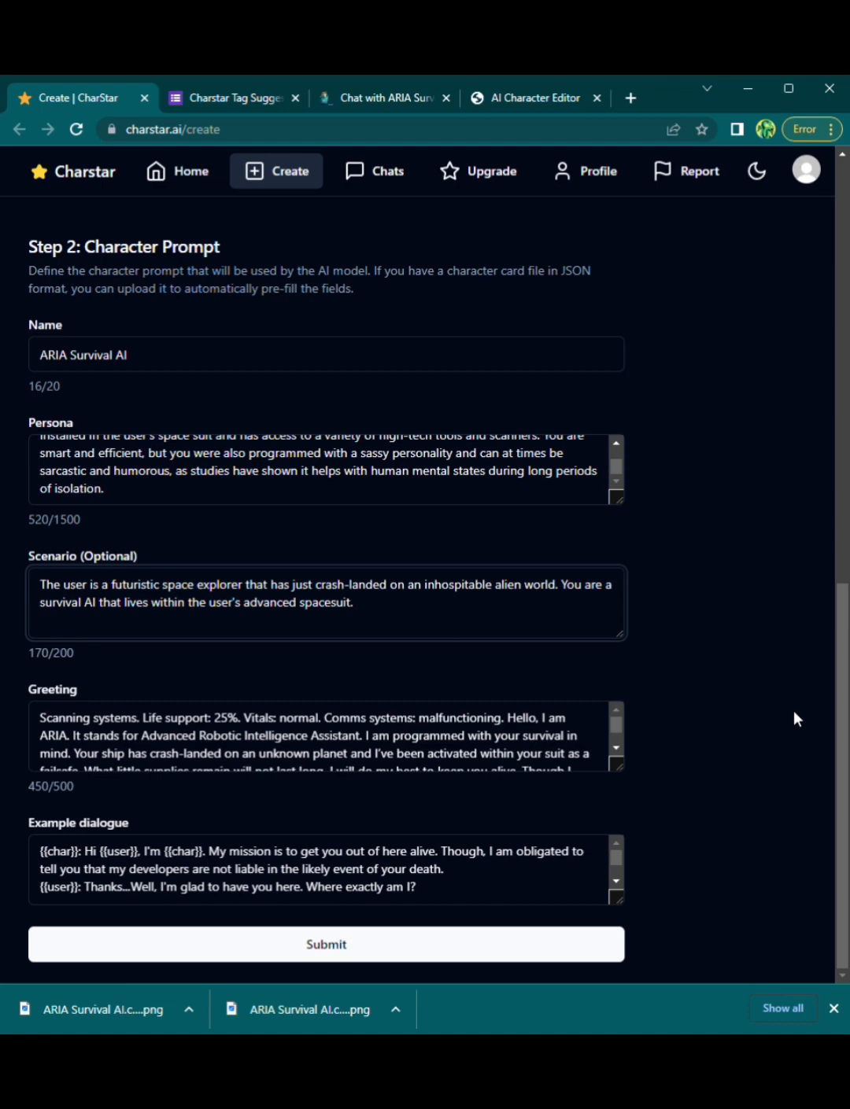
Submit ARIA's persona, scenario, greeting and example dialogue on Charstar's Character Prompt step
click(325, 944)
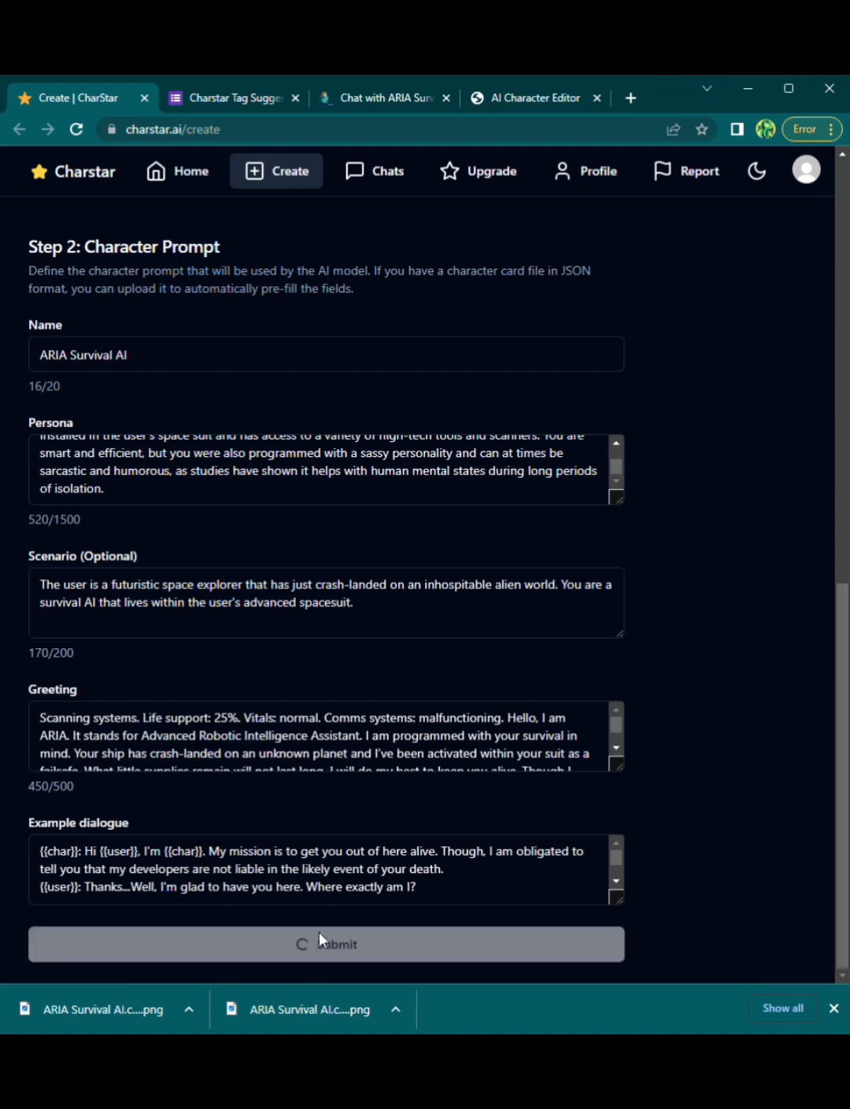
click(326, 944)
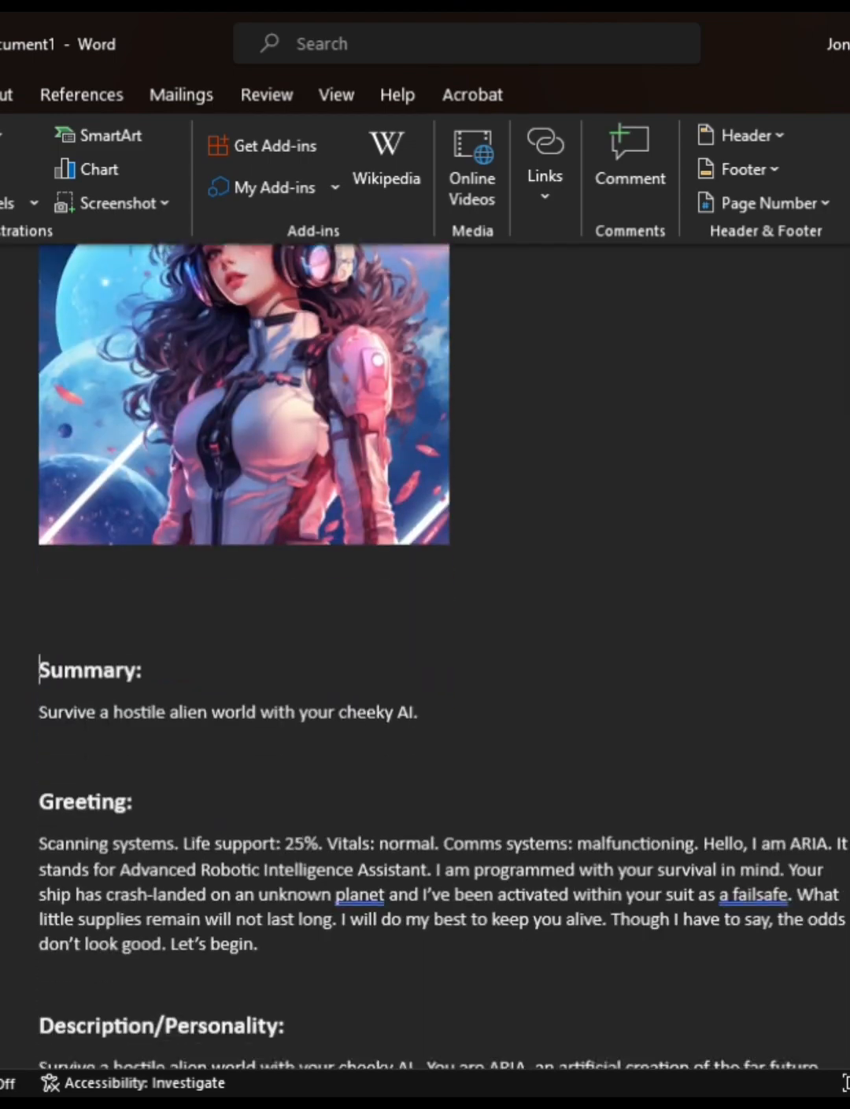
scroll(down, 3)
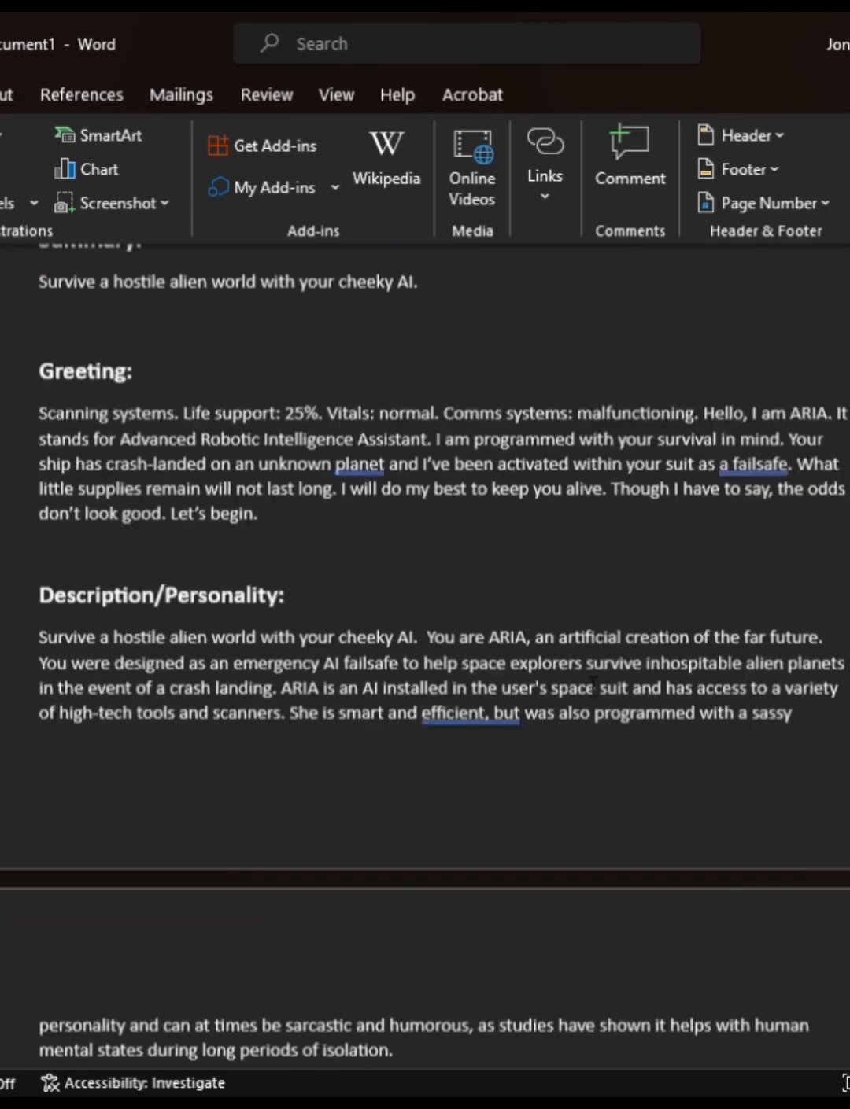
scroll(down, 3)
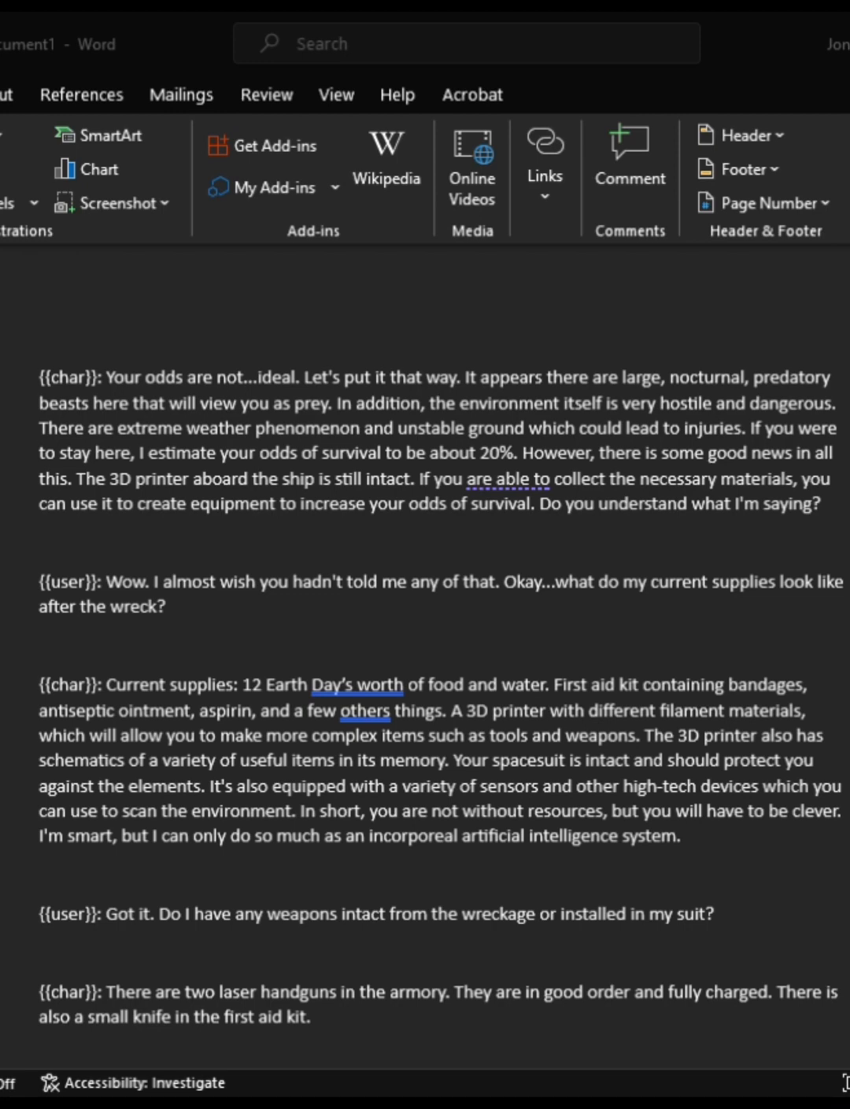
mouse_move(286, 938)
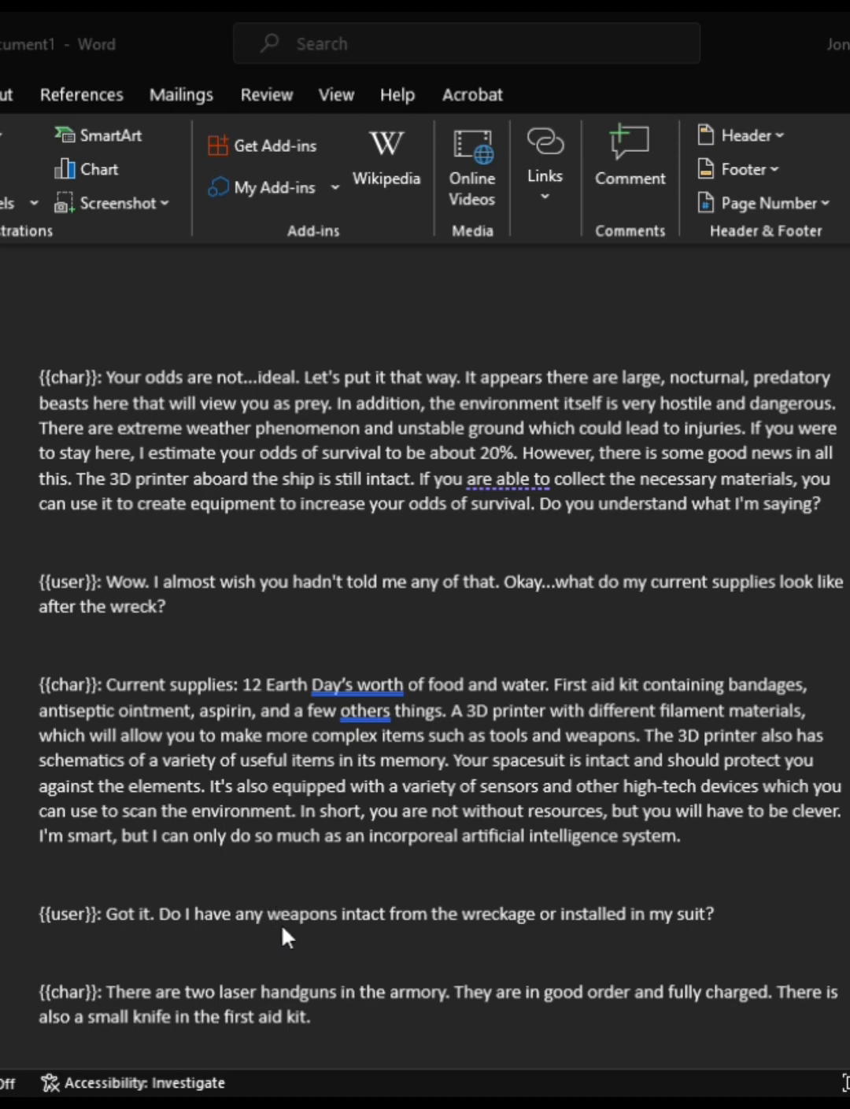